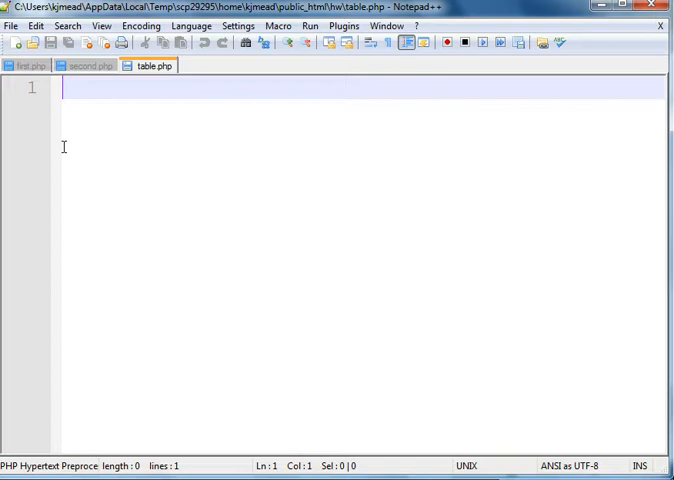
{"action": "mouse_move", "coordinate": [54, 156]}
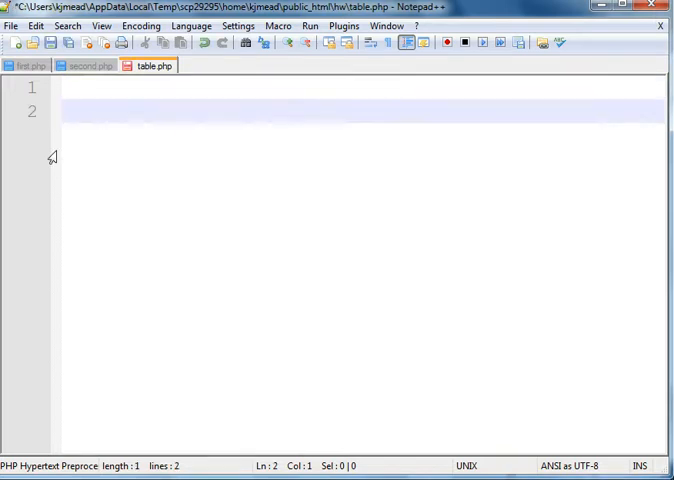
Begin the table markup with an opening row and a Description header cell.
{"action": "type", "text": "<table"}
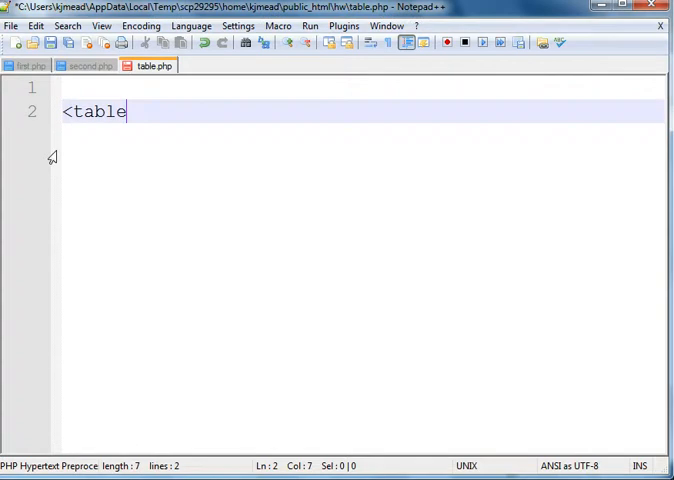
{"action": "type", "text": ">"}
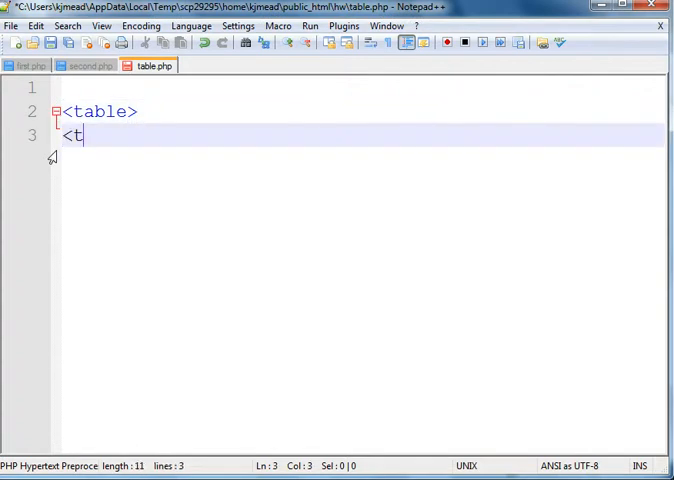
{"action": "type", "text": "r>"}
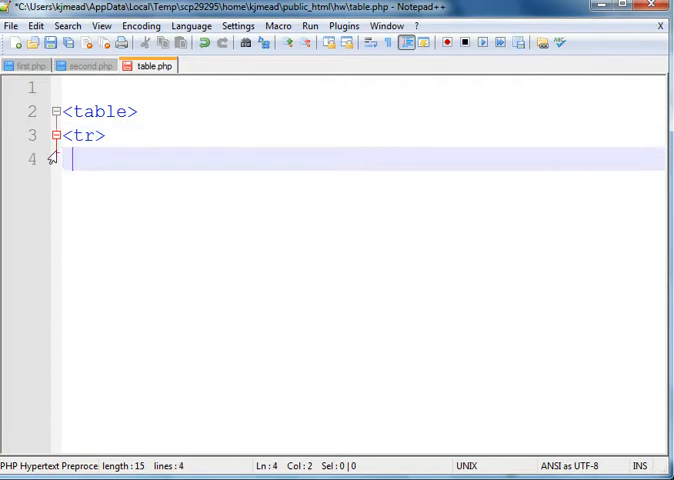
{"action": "type", "text": "<td>"}
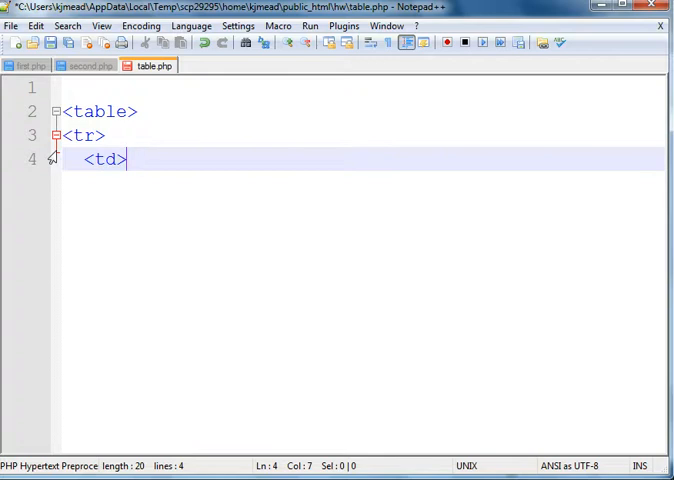
{"action": "type", "text": "Descrip"}
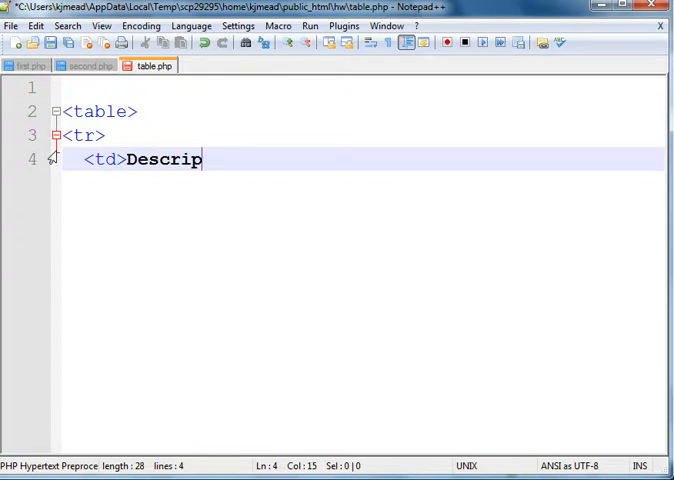
{"action": "type", "text": "tion</td>"}
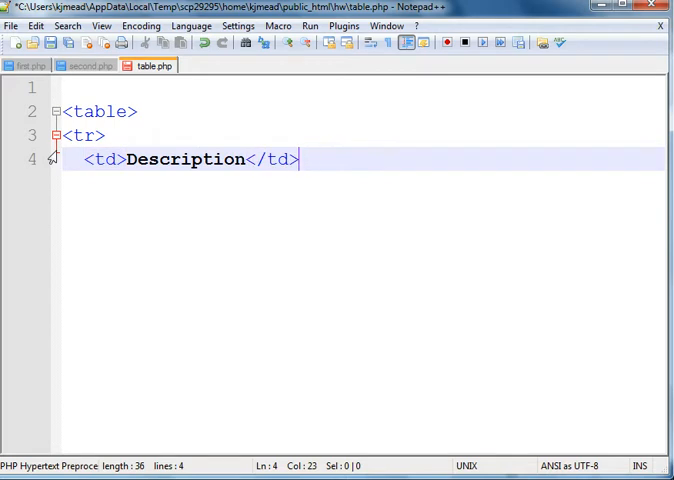
Add the Unit and Cost header cells to complete the header row.
{"action": "type", "text": "<td>"}
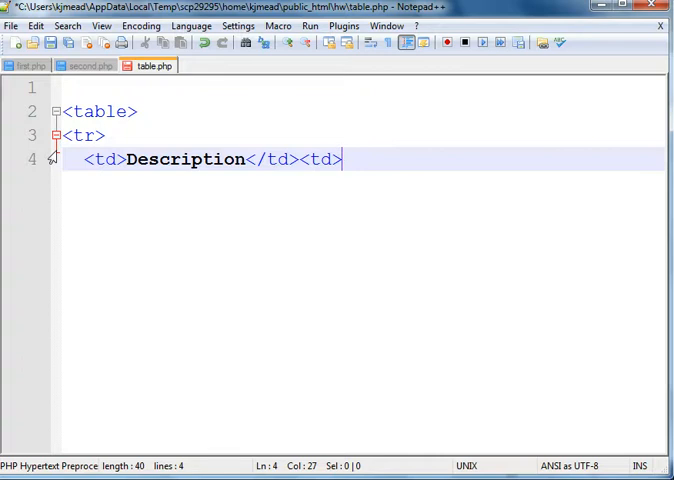
{"action": "type", "text": "Unit"}
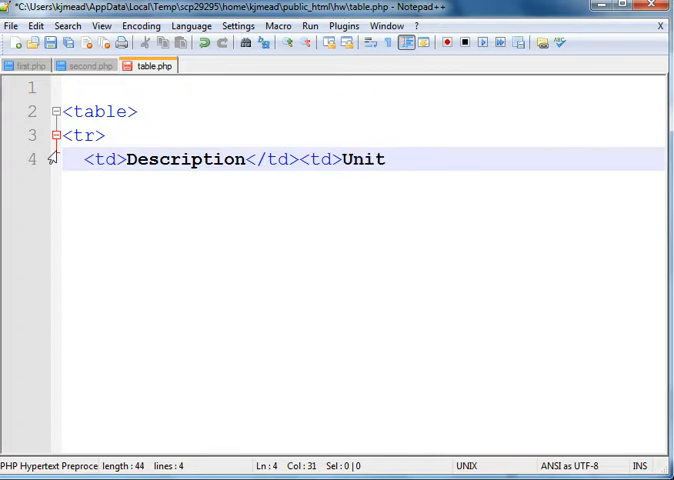
{"action": "type", "text": "</td>"}
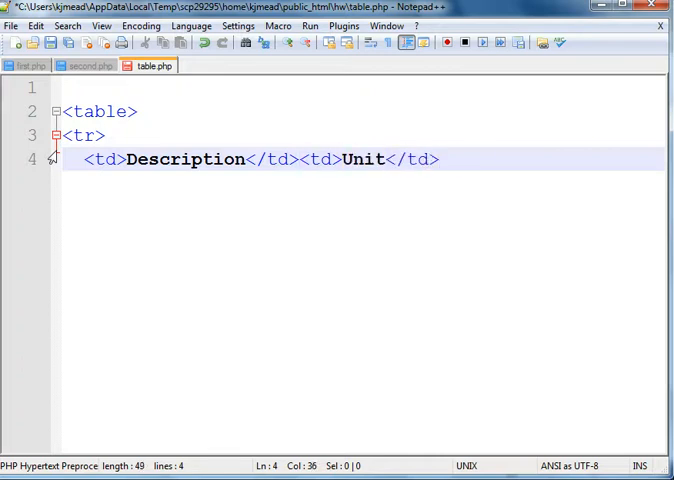
{"action": "type", "text": "</"}
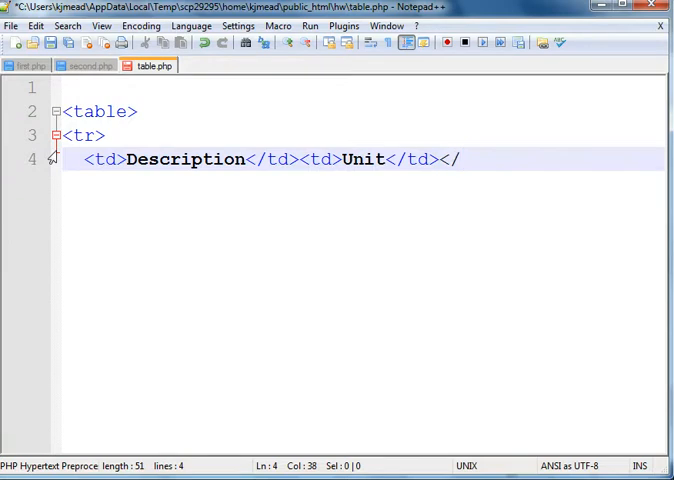
{"action": "type", "text": "td>"}
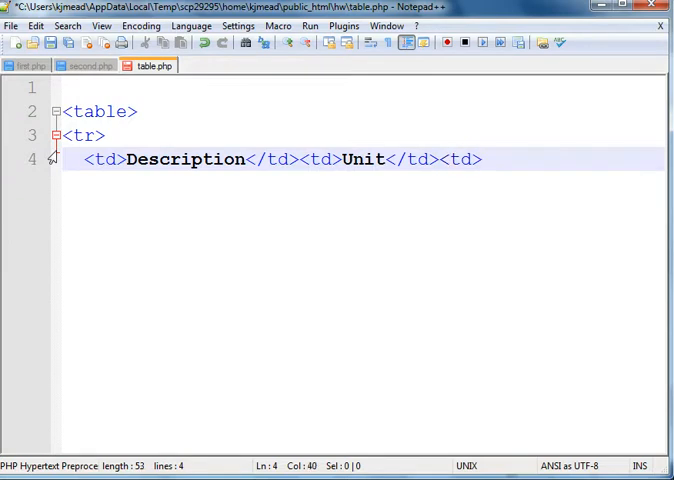
{"action": "type", "text": "Cost"}
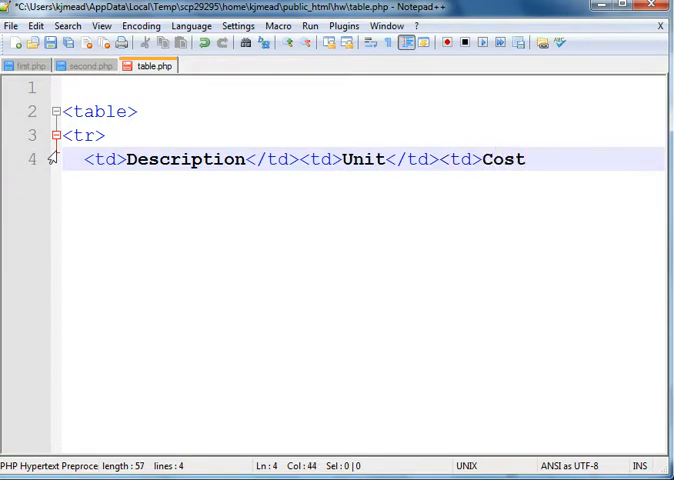
{"action": "type", "text": "</td>"}
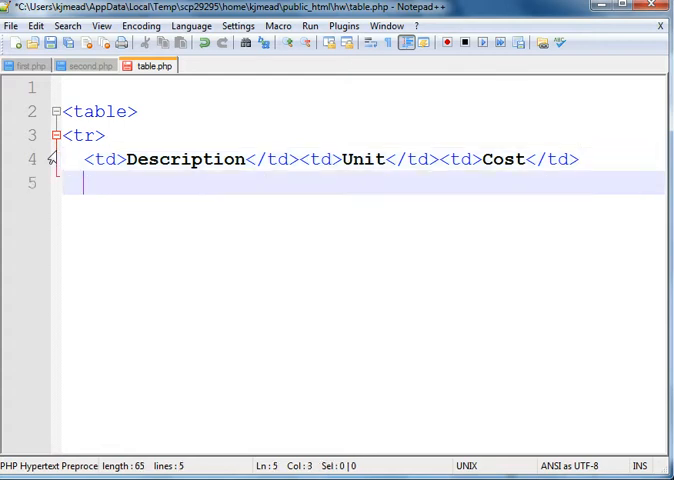
Start a new row whose first cell reads 2 Hamburgs.
{"action": "type", "text": "</t"}
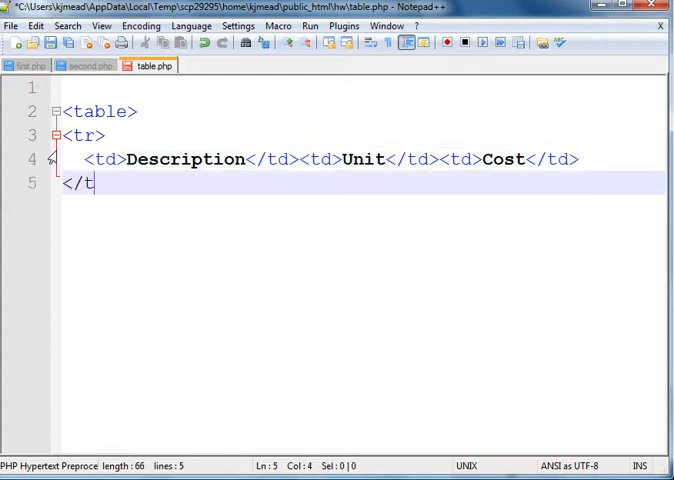
{"action": "type", "text": "r>"}
{"action": "type", "text": "<tr>"}
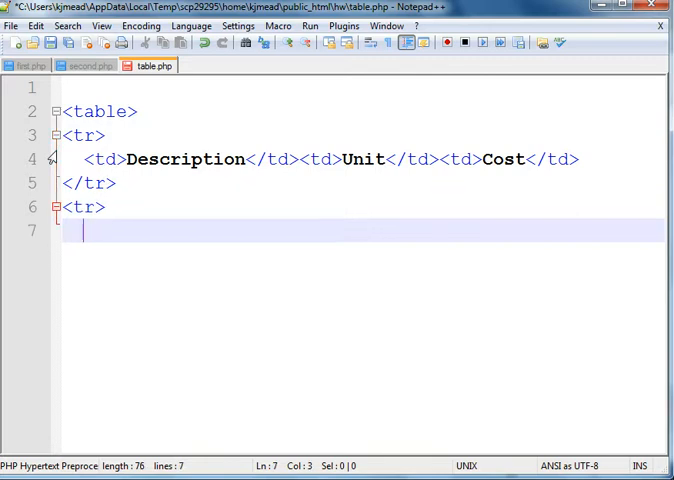
{"action": "type", "text": "<"}
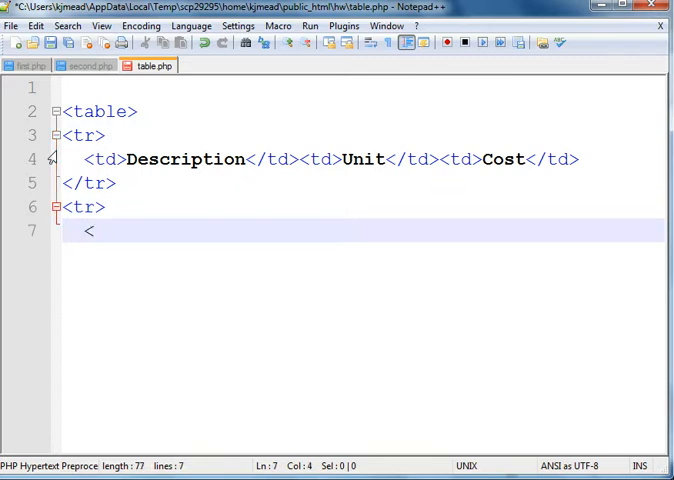
{"action": "type", "text": "td>"}
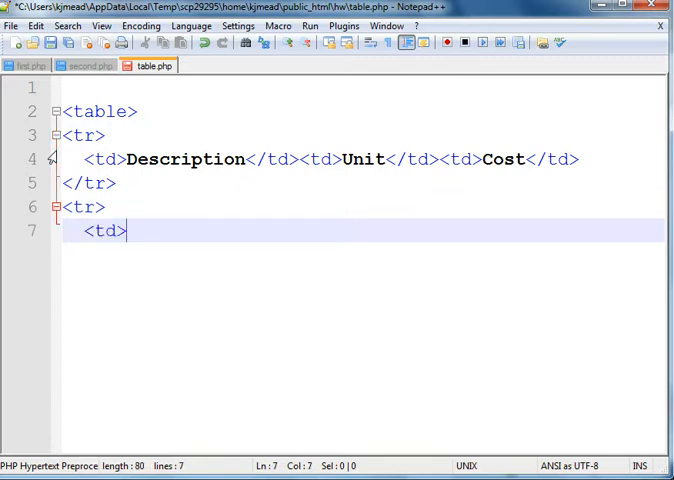
{"action": "type", "text": "2"}
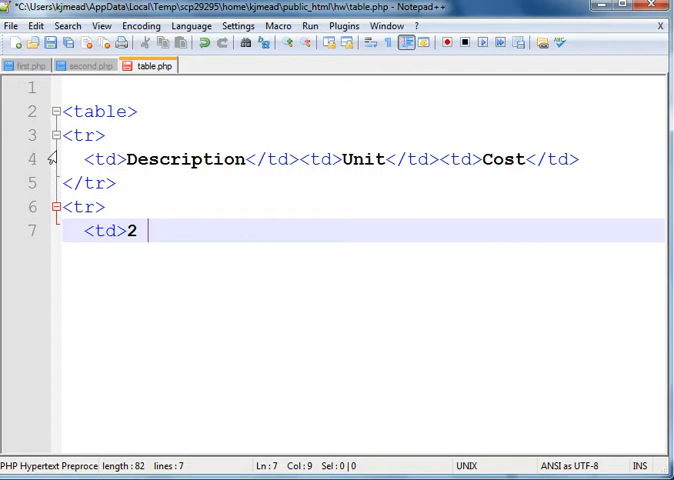
{"action": "type", "text": "Hambe"}
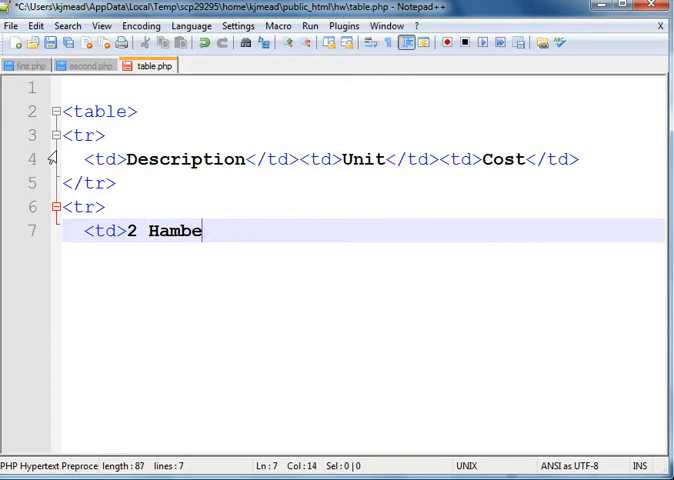
{"action": "type", "text": "rgs"}
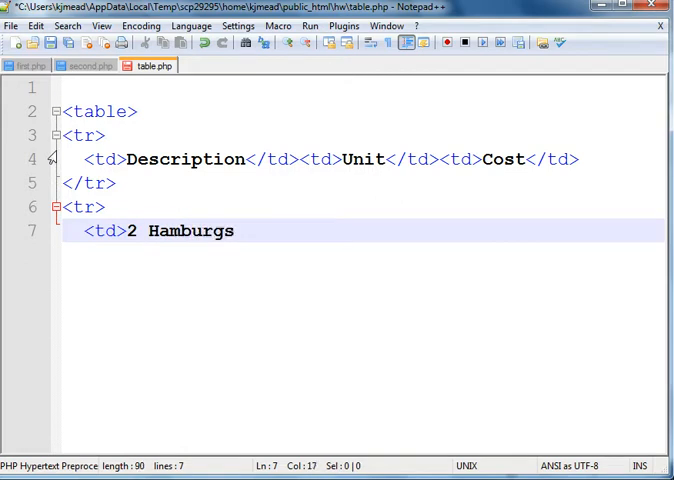
{"action": "type", "text": "</td>"}
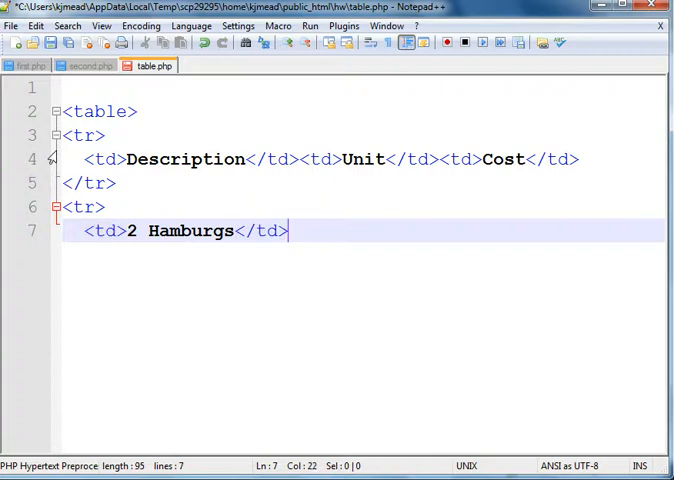
Add the 4.95 unit and 9.90 cost cells and close the hamburger row.
{"action": "type", "text": "<td>"}
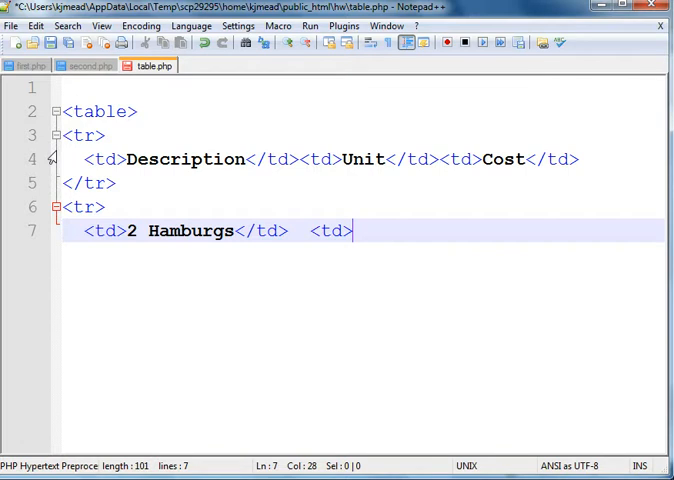
{"action": "type", "text": "4.95"}
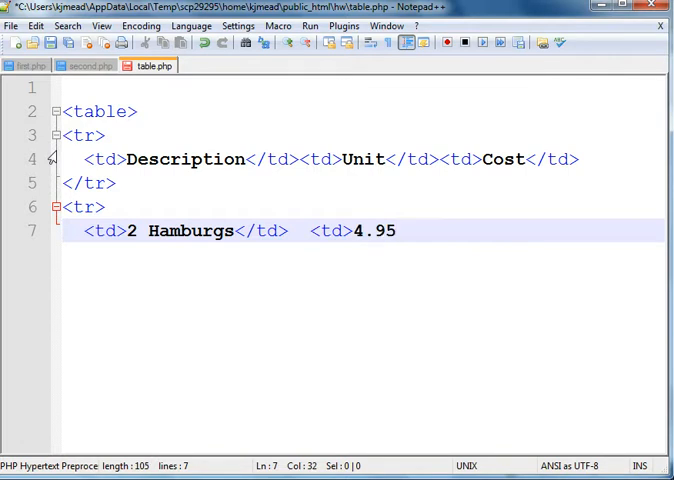
{"action": "type", "text": "</td>"}
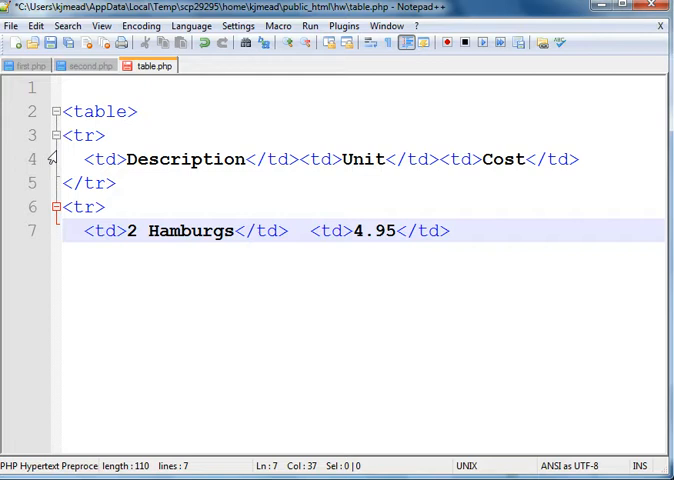
{"action": "type", "text": "="}
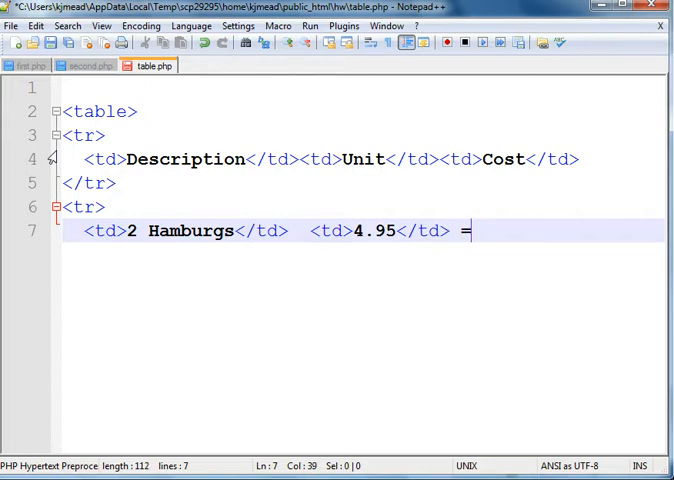
{"action": "type", "text": "<td>"}
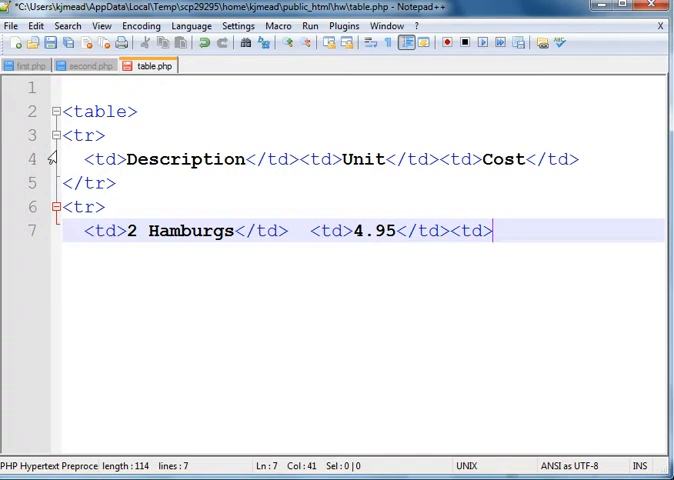
{"action": "type", "text": "9.90"}
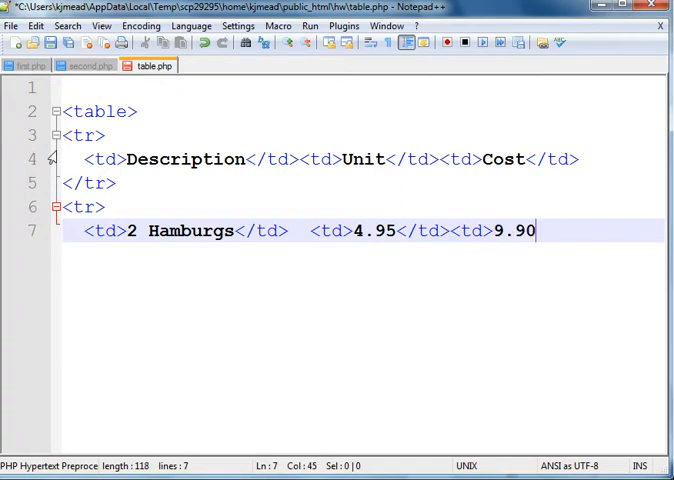
{"action": "type", "text": "</td>"}
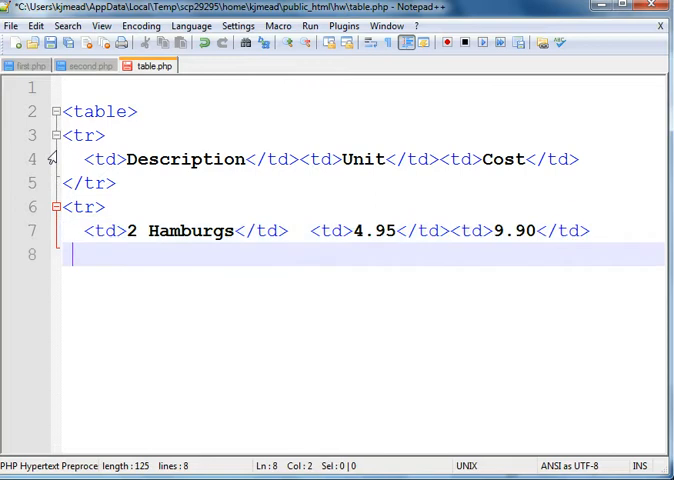
{"action": "type", "text": "</tr>"}
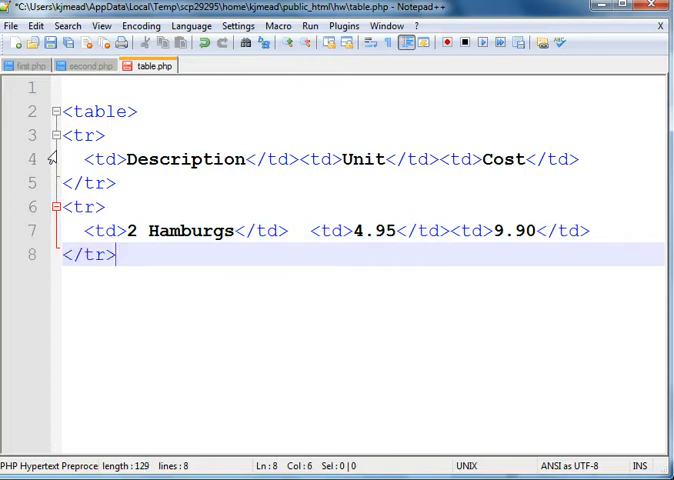
{"action": "key", "text": "Return"}
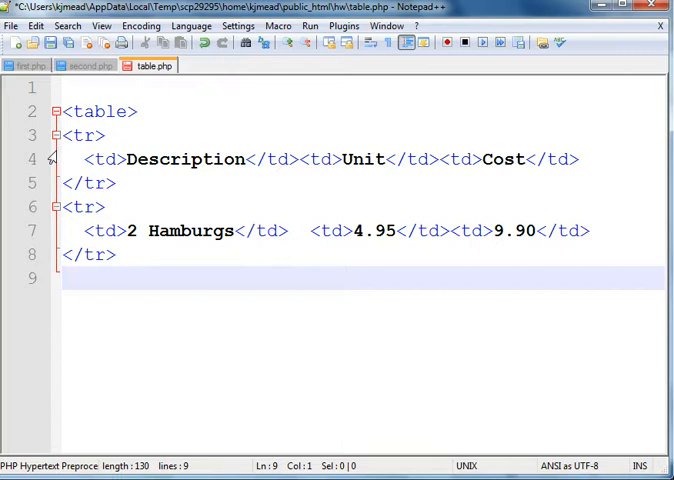
Write a third row with a 1 Coke cell and a .89 unit price cell.
{"action": "type", "text": "<td>"}
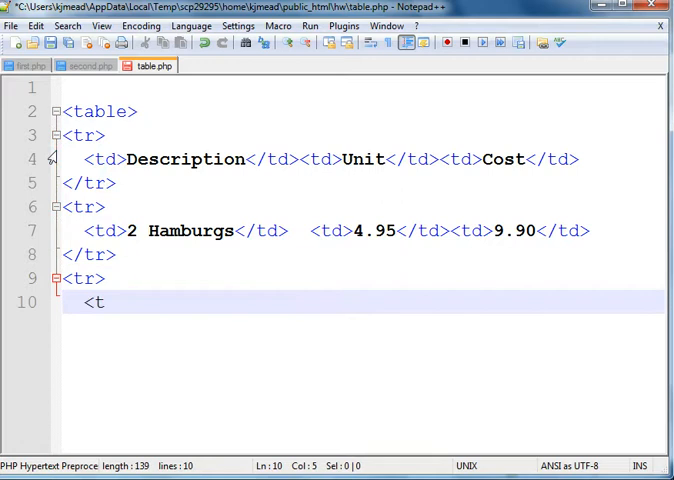
{"action": "type", "text": "d>1"}
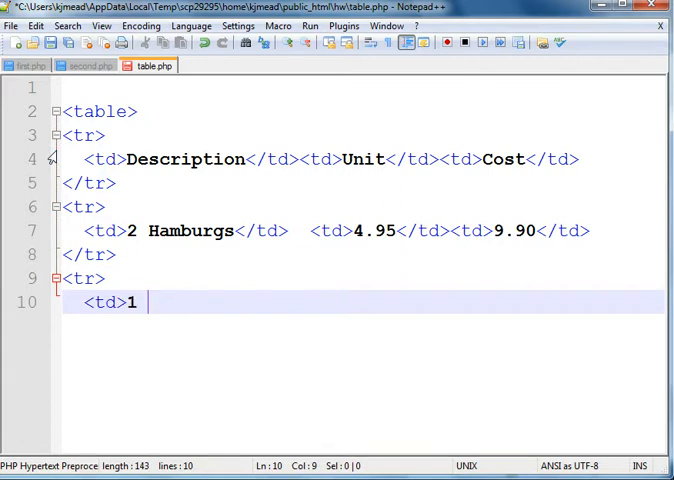
{"action": "type", "text": "Coke"}
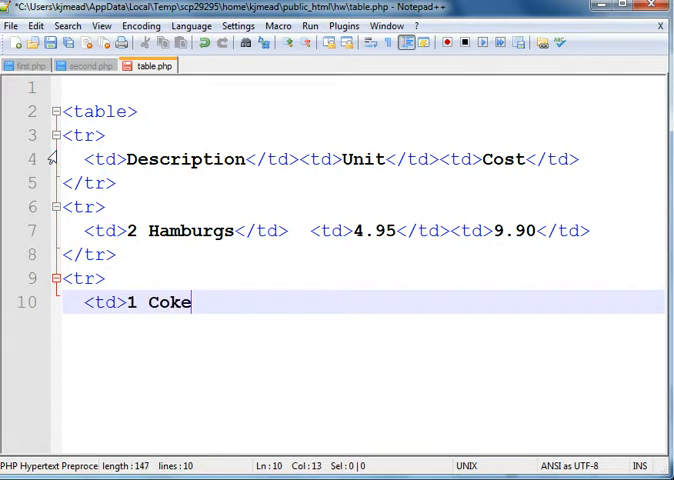
{"action": "type", "text": "</td>"}
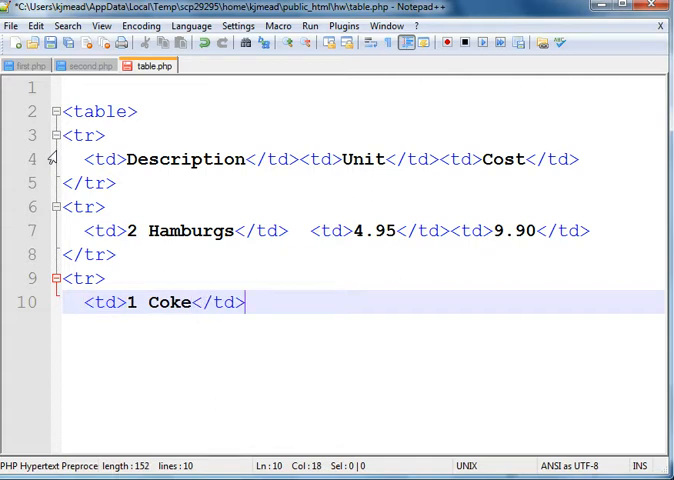
{"action": "type", "text": "<td>"}
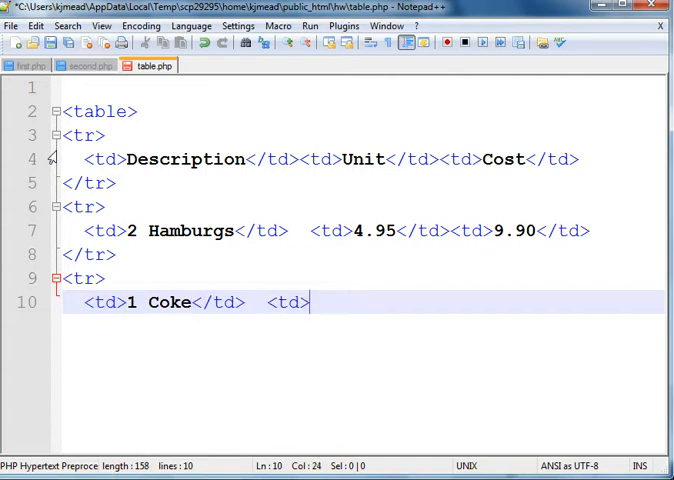
{"action": "type", "text": "."}
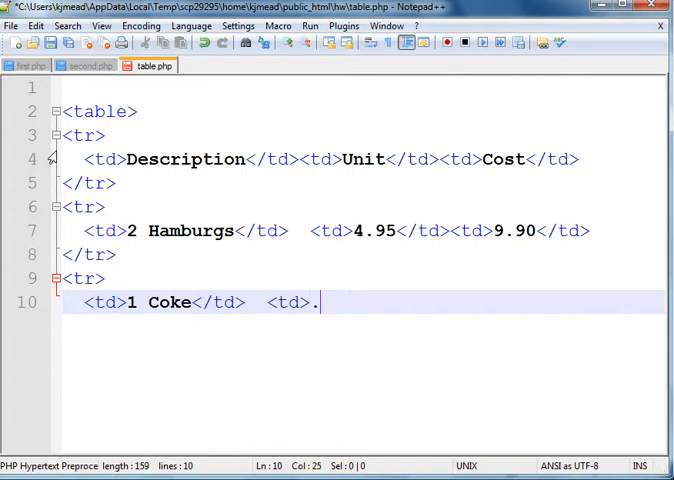
{"action": "type", "text": "89"}
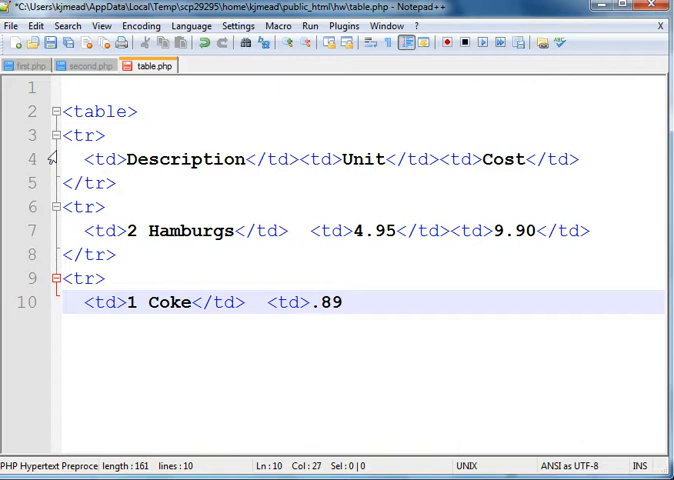
{"action": "type", "text": "</td>"}
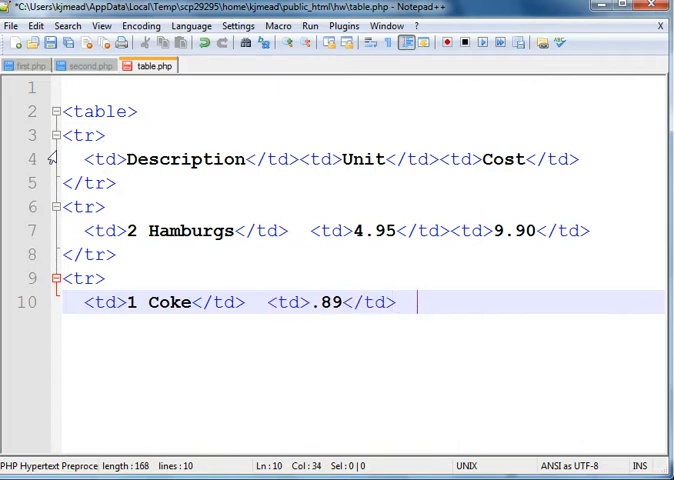
Add the .89 cost cell, close the Coke row and close the table.
{"action": "type", "text": "<td>"}
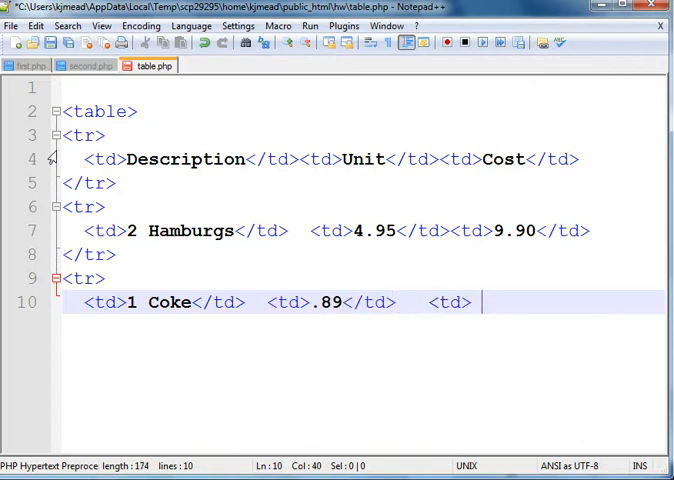
{"action": "type", "text": ".89"}
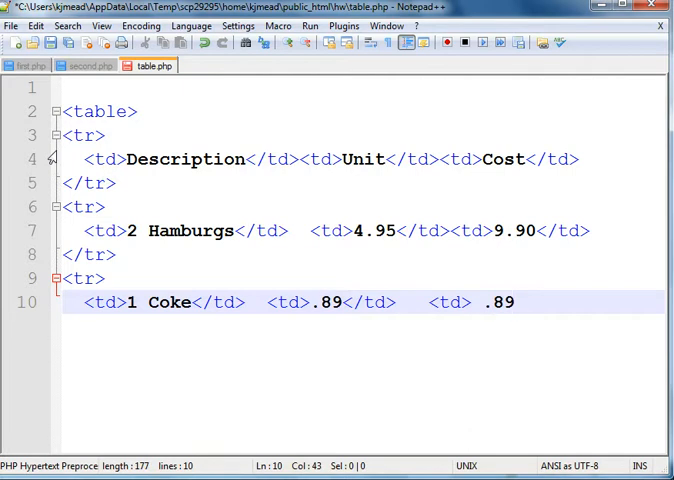
{"action": "type", "text": "</td>"}
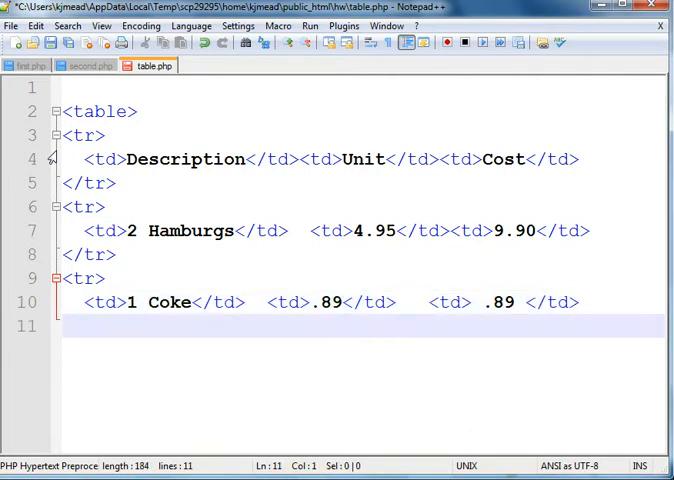
{"action": "type", "text": "</tr>"}
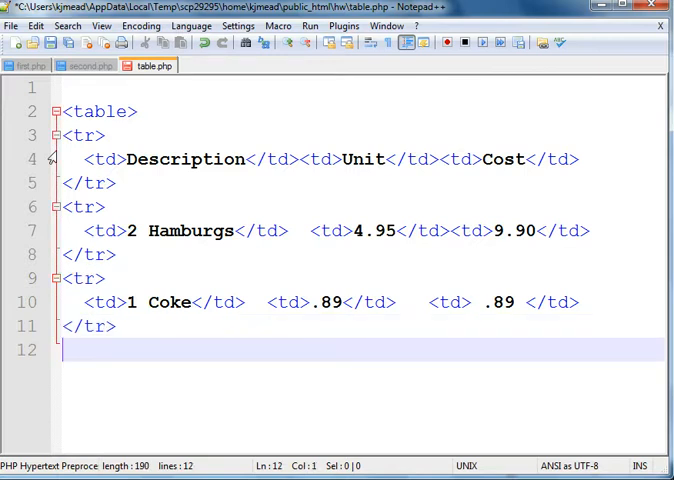
{"action": "type", "text": "</ta"}
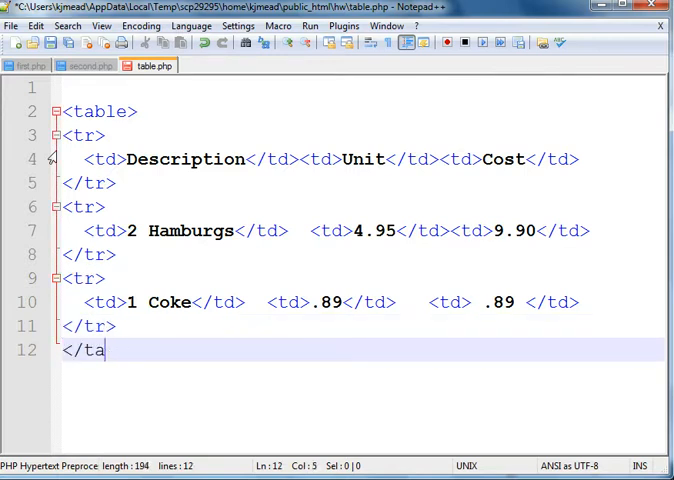
{"action": "type", "text": "ble>"}
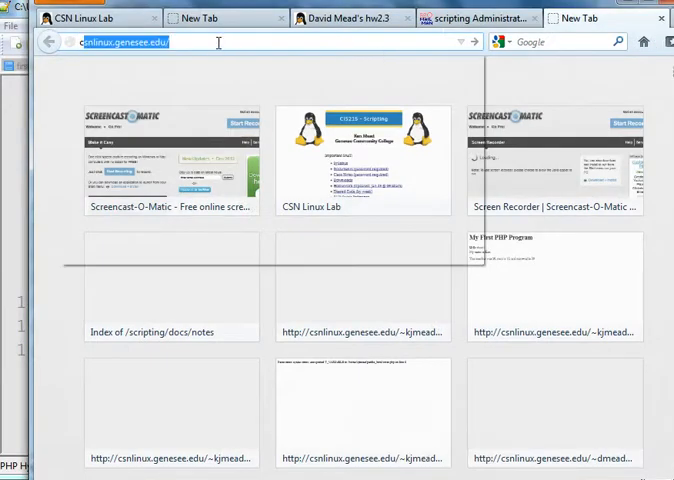
Browse to the csnlinux course server's hw folder and load table.php.
{"action": "type", "text": "csnlin"}
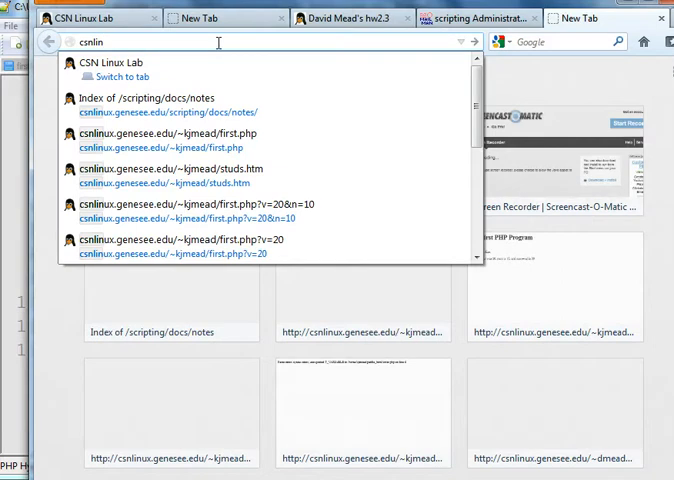
{"action": "type", "text": "ux.genesee.edu/~kjmead/hw/"}
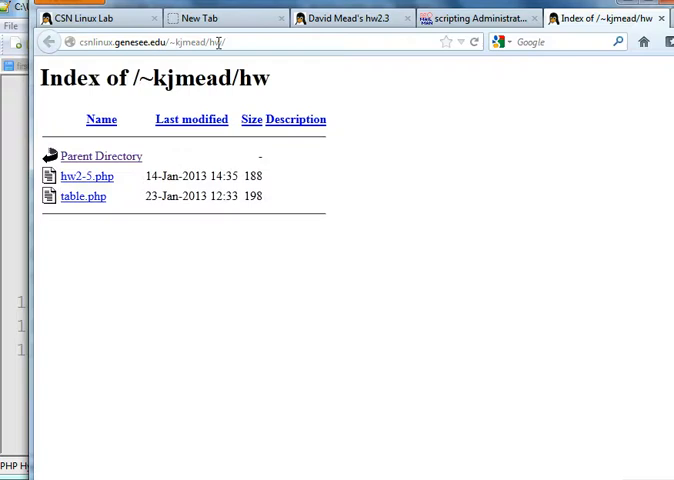
{"action": "left_click", "coordinate": [84, 196]}
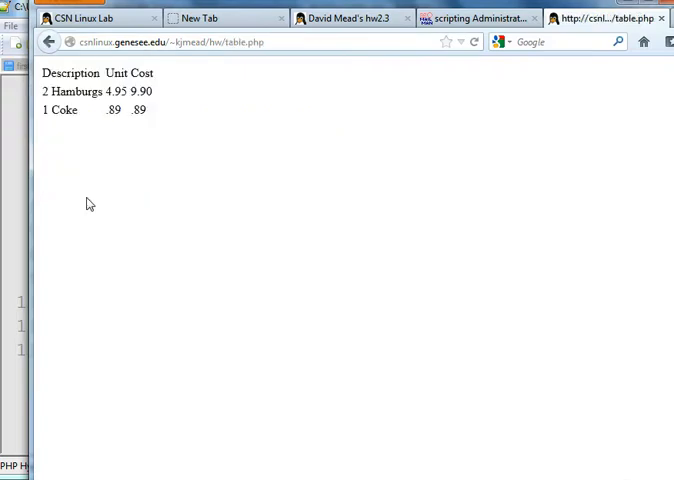
{"action": "mouse_move", "coordinate": [176, 260]}
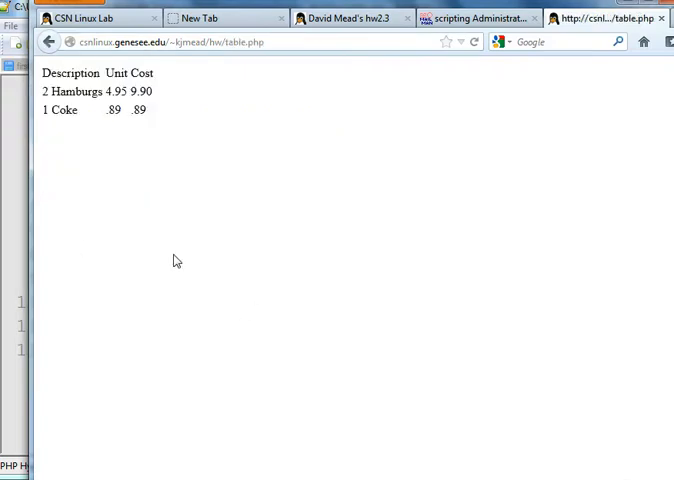
{"action": "mouse_move", "coordinate": [180, 234]}
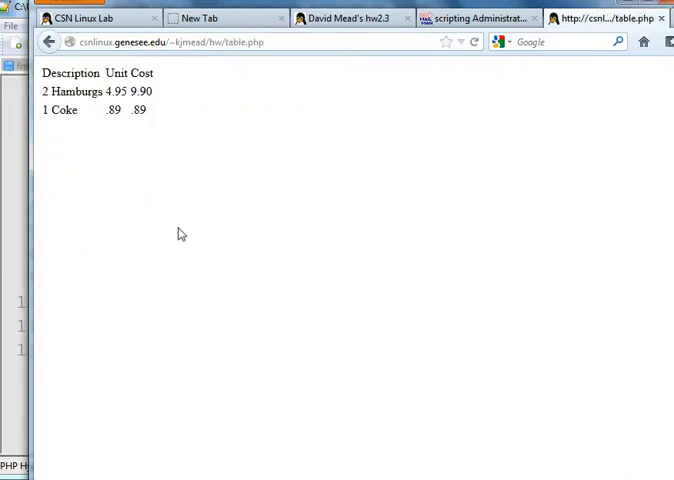
{"action": "mouse_move", "coordinate": [184, 232]}
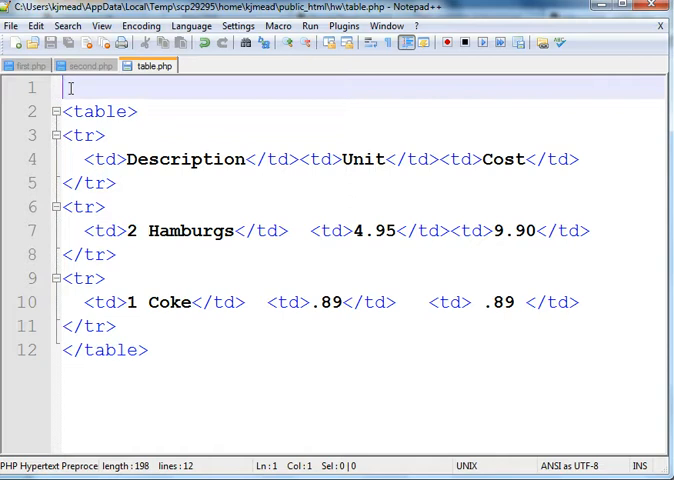
Start a style block with a td rule giving cells 5px padding.
{"action": "type", "text": "<sty"}
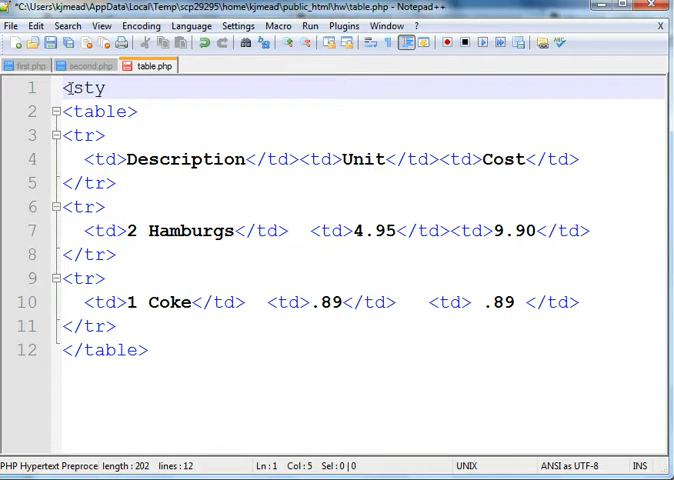
{"action": "type", "text": "le>"}
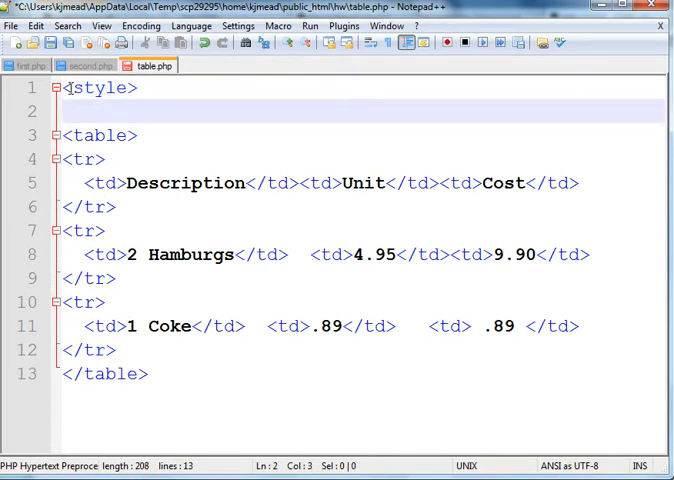
{"action": "type", "text": "td"}
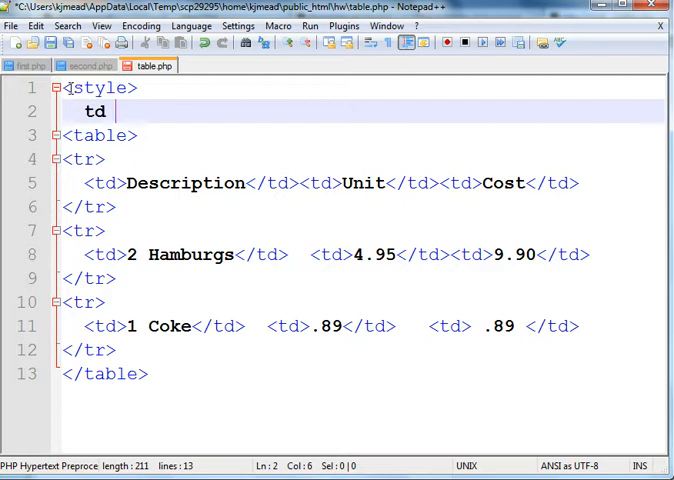
{"action": "type", "text": "{pa"}
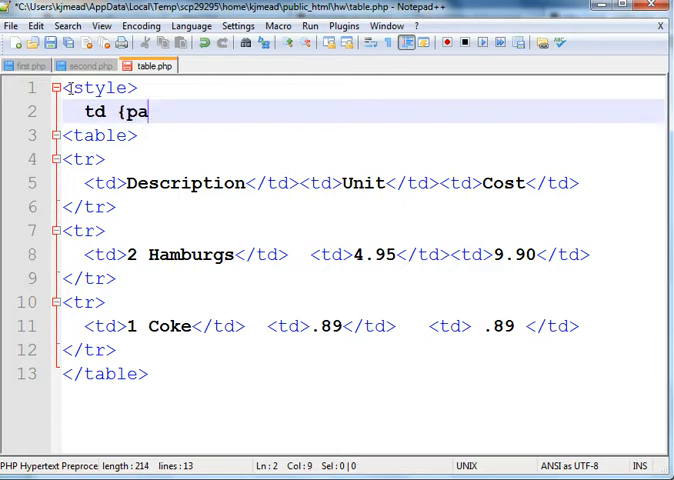
{"action": "type", "text": "dding: 5px"}
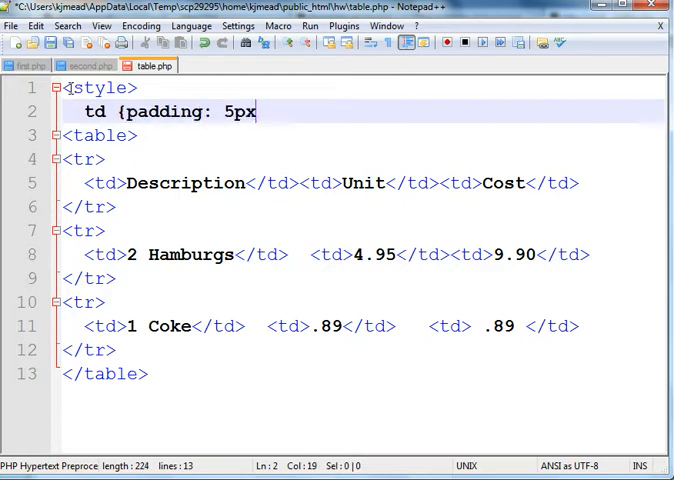
{"action": "type", "text": ";"}
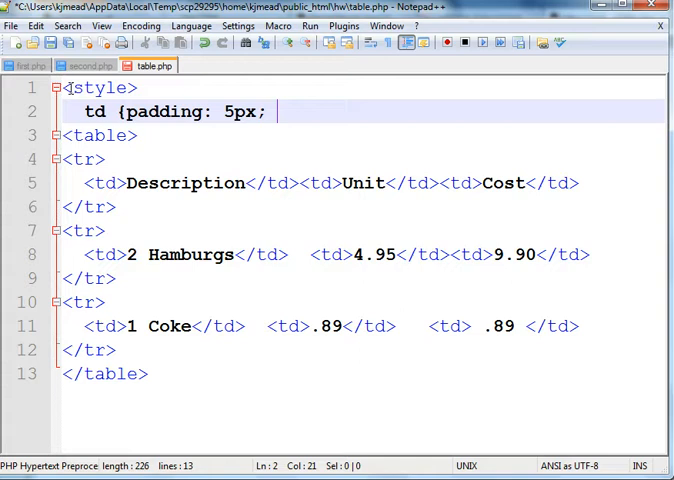
Give the cells a #EEE background and close the style block.
{"action": "type", "text": "background:"}
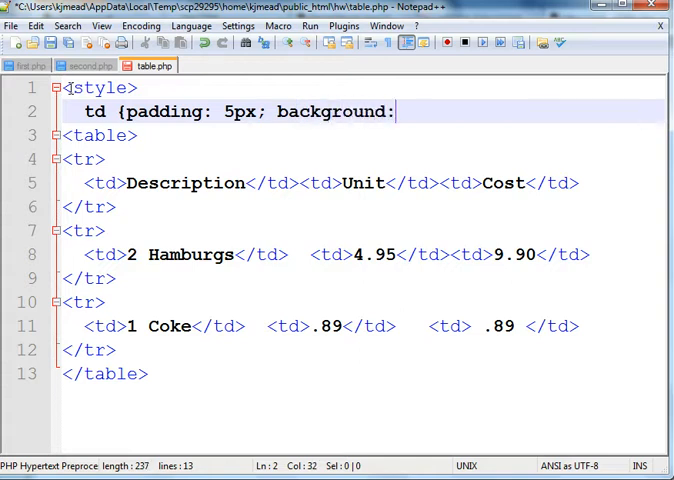
{"action": "type", "text": "#"}
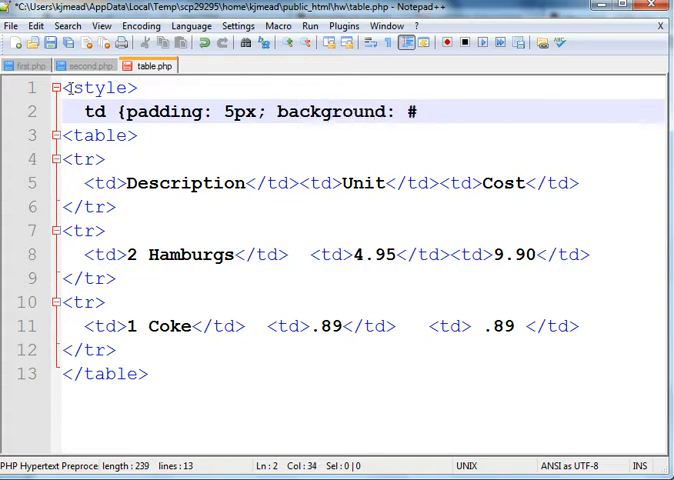
{"action": "type", "text": "EE"}
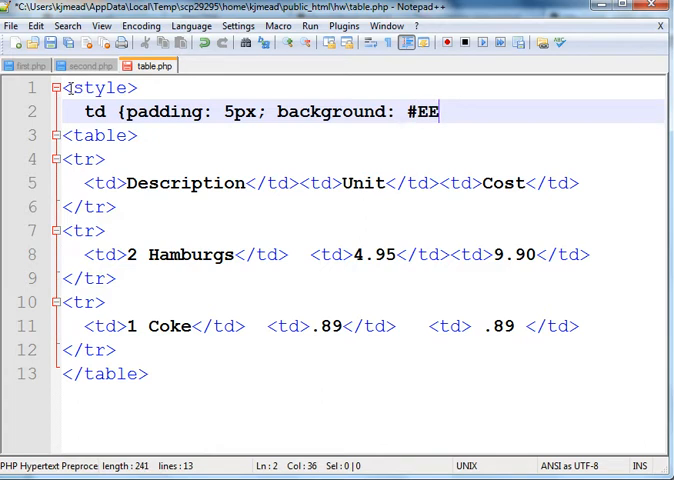
{"action": "type", "text": "E"}
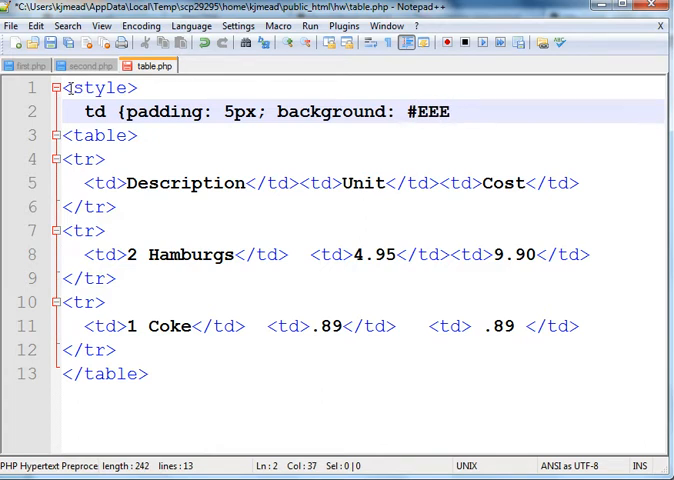
{"action": "key", "text": "Enter"}
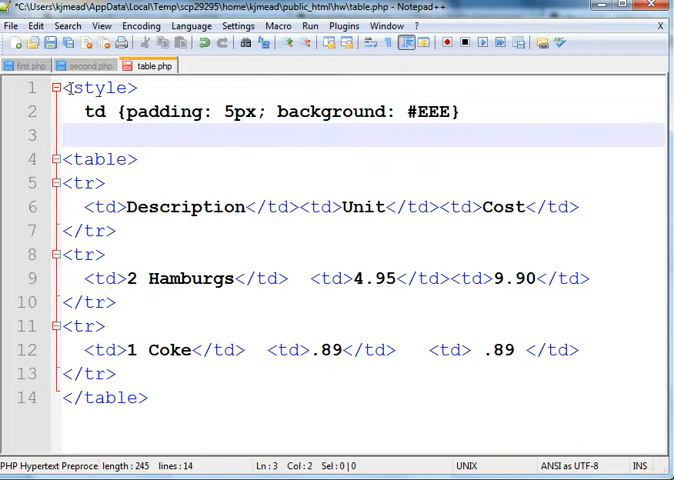
{"action": "type", "text": "</sty"}
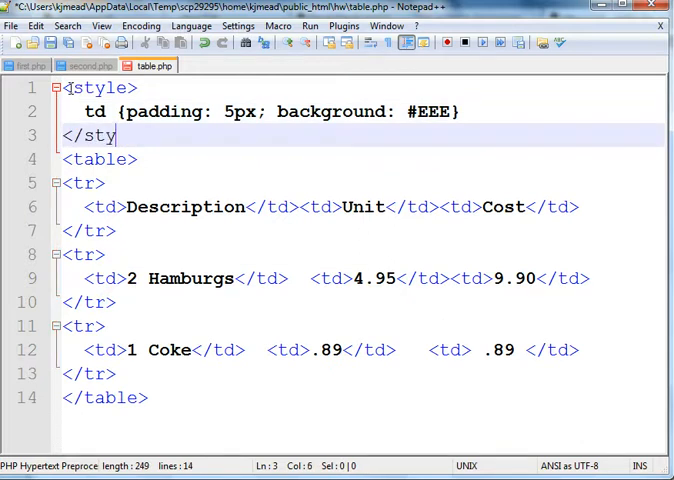
{"action": "type", "text": "le>"}
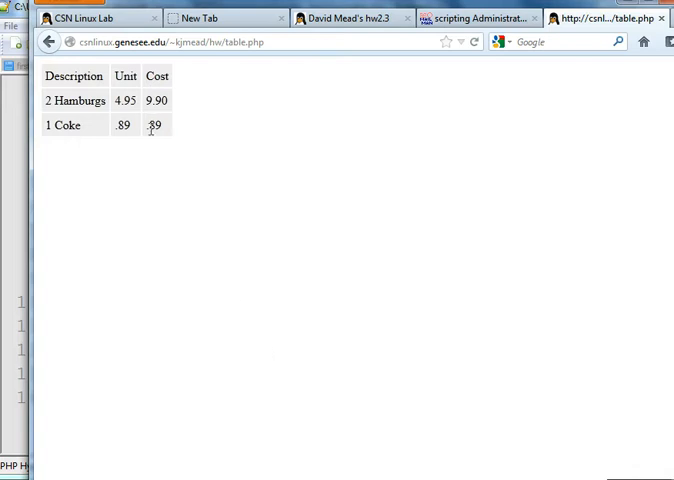
{"action": "mouse_move", "coordinate": [176, 356]}
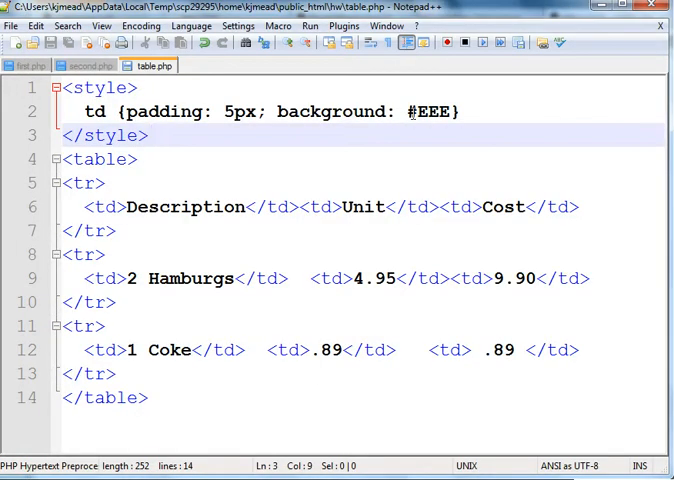
Replace the #EEE cell background with #CCC and move to the end of the style block.
{"action": "double_click", "coordinate": [432, 112]}
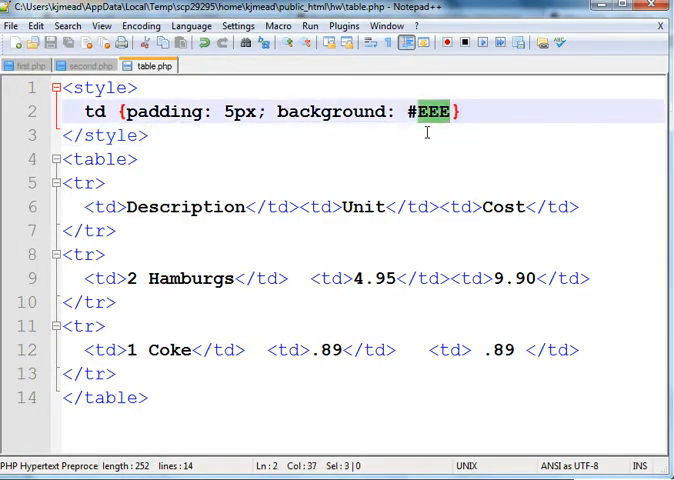
{"action": "type", "text": "CCC"}
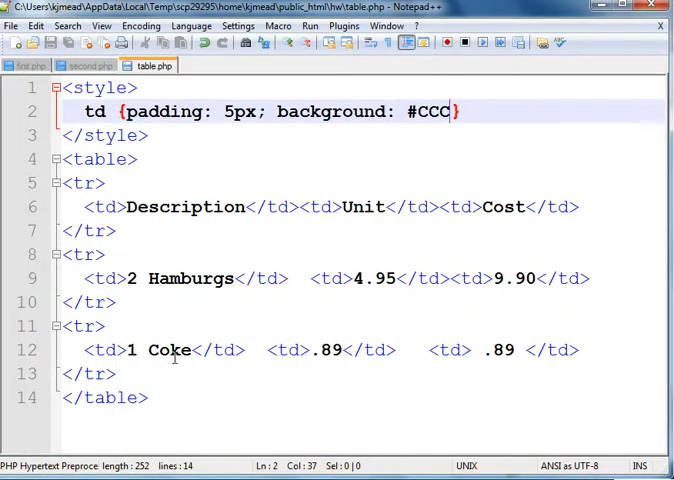
{"action": "left_click", "coordinate": [144, 158]}
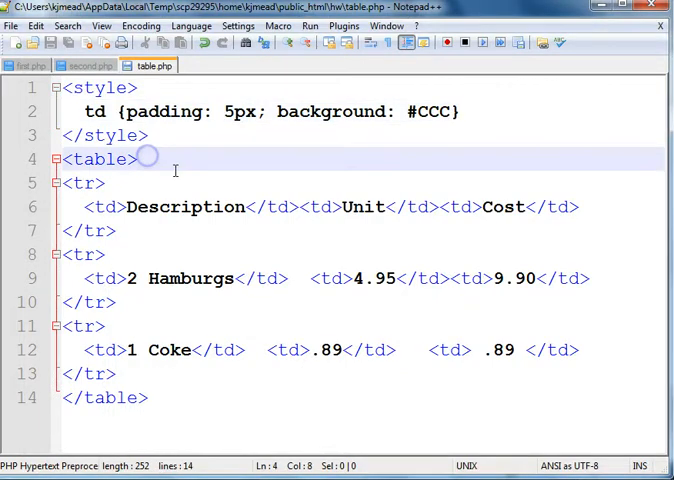
{"action": "left_click", "coordinate": [160, 134]}
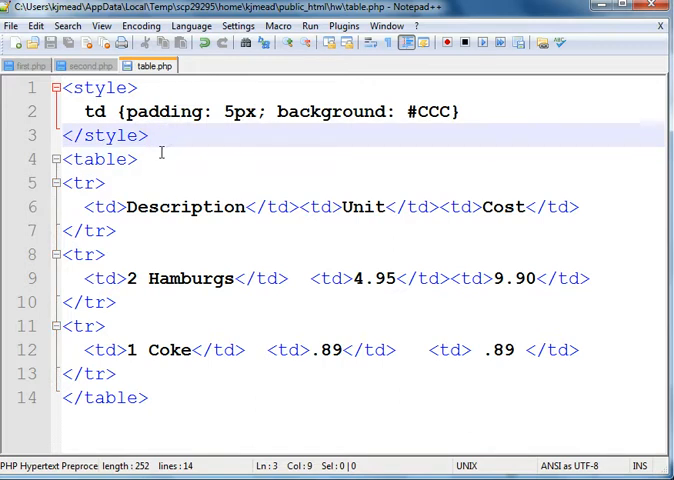
Write a PHP block defining $hamb = 4.95 and $coke = .89.
{"action": "key", "text": "Enter"}
{"action": "type", "text": "<?php"}
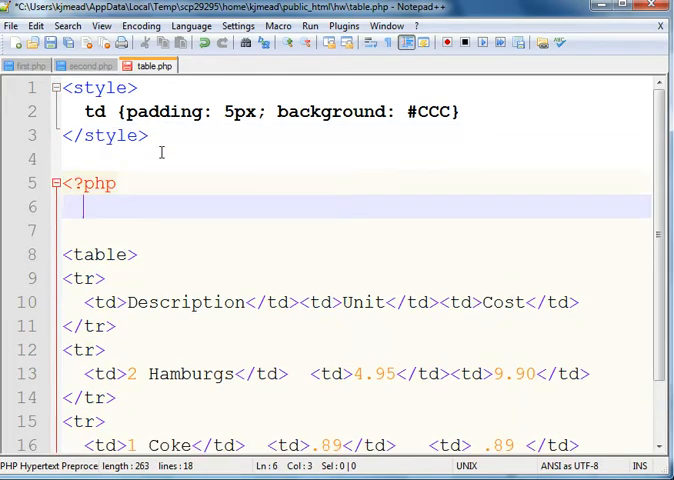
{"action": "type", "text": "$hamb"}
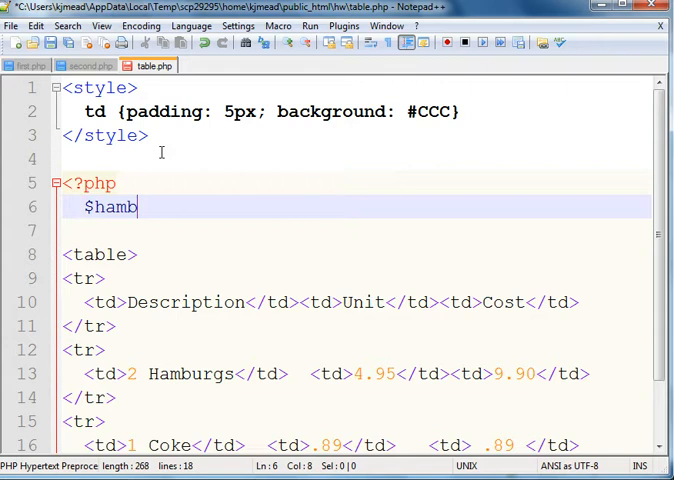
{"action": "type", "text": "="}
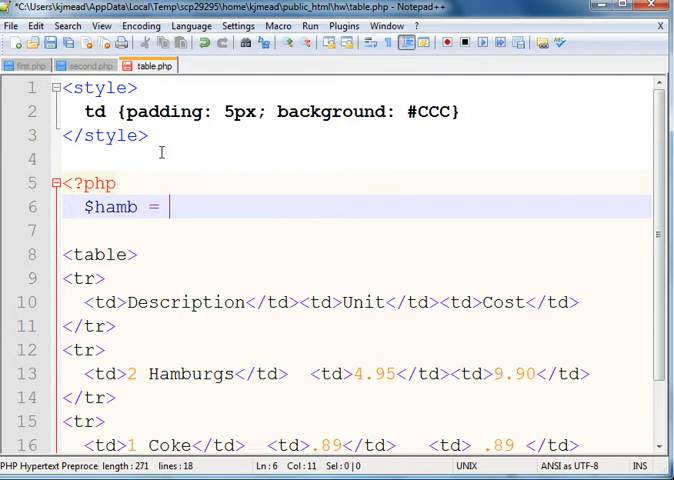
{"action": "type", "text": "4.95;"}
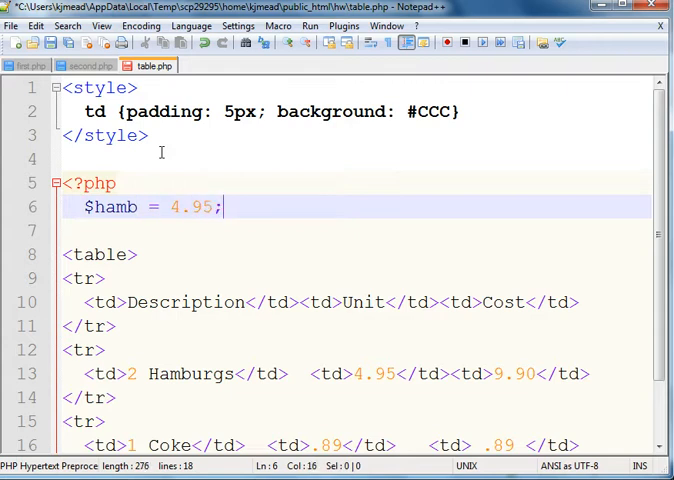
{"action": "type", "text": "$"}
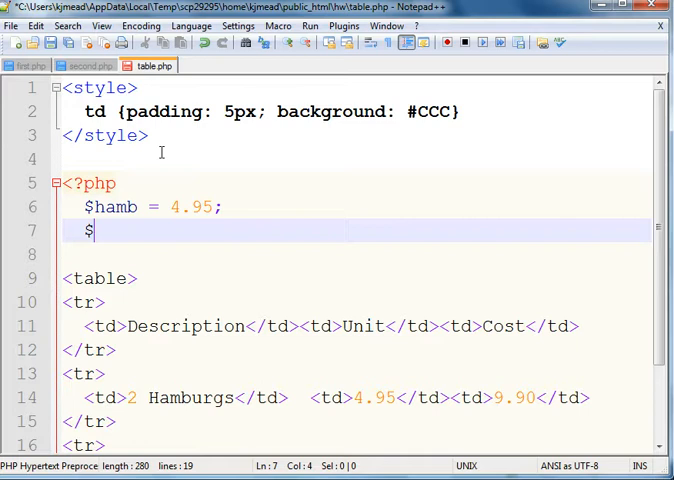
{"action": "type", "text": "coke = ."}
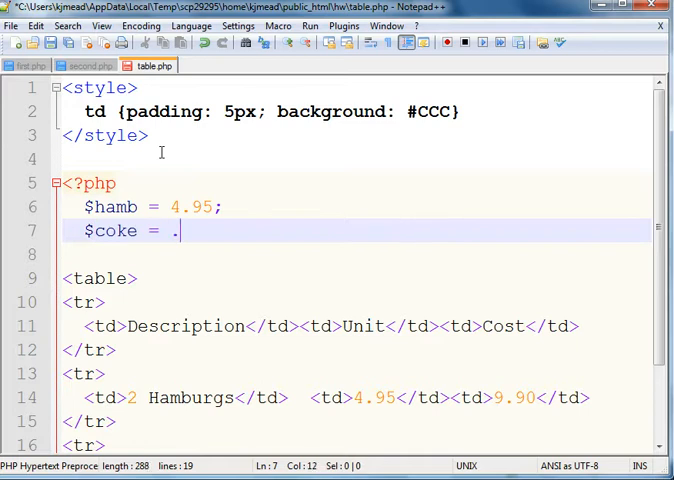
{"action": "type", "text": "89;"}
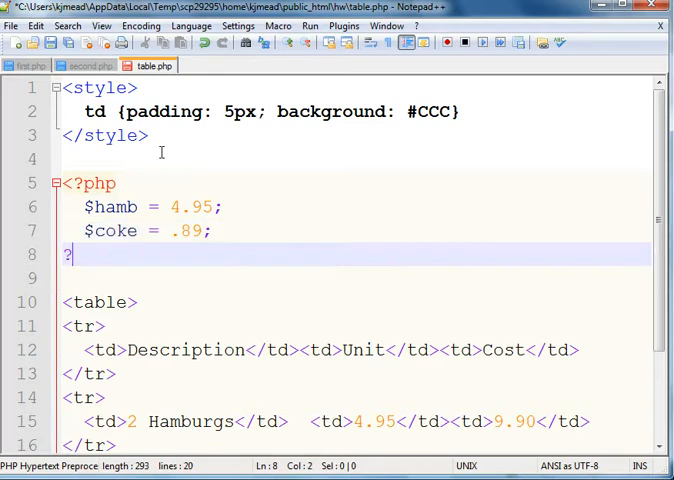
Close the PHP block and start a new line after the $coke definition.
{"action": "type", "text": "?"}
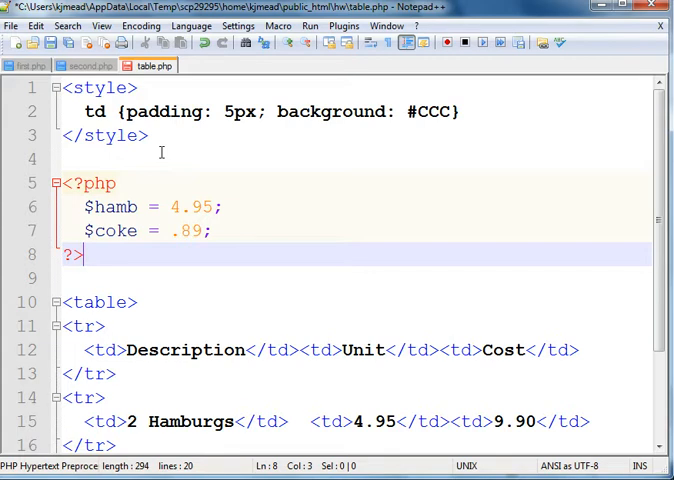
{"action": "left_click", "coordinate": [212, 232]}
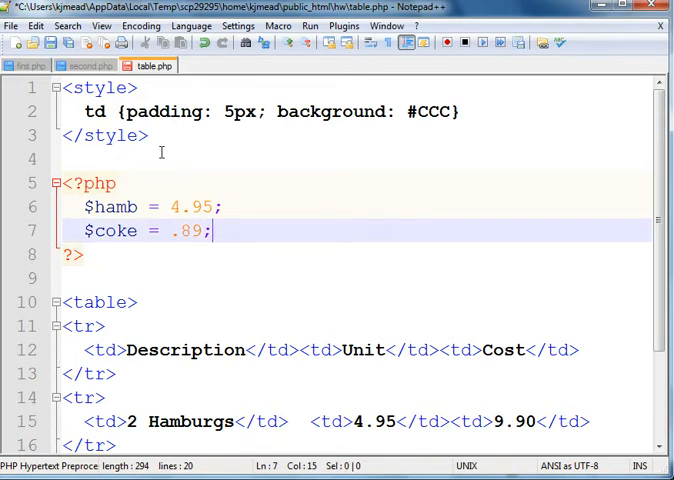
{"action": "key", "text": "Enter"}
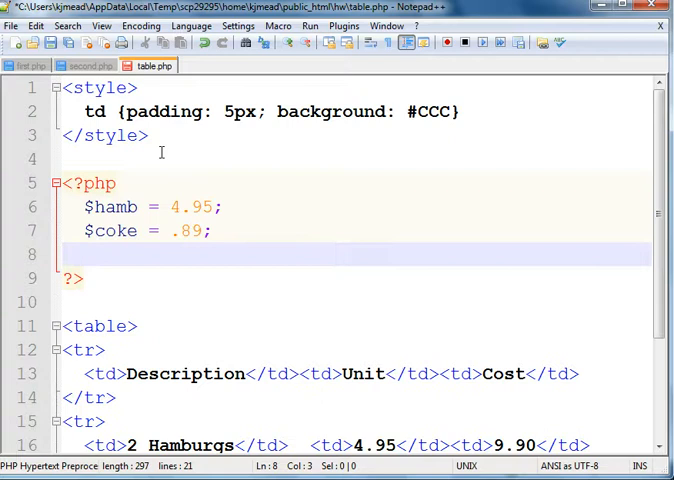
Compute $total as 2*4.95+.89.
{"action": "type", "text": "$total"}
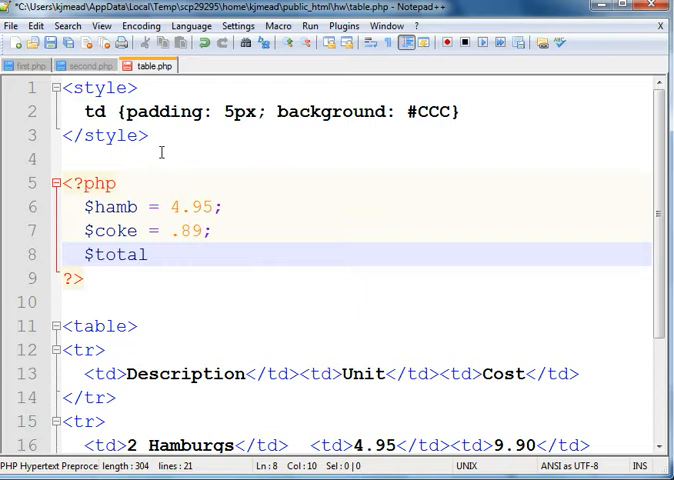
{"action": "type", "text": "="}
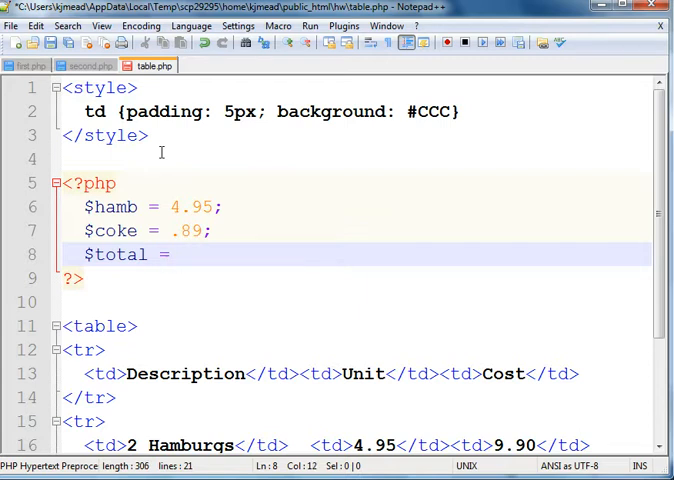
{"action": "type", "text": "2*4."}
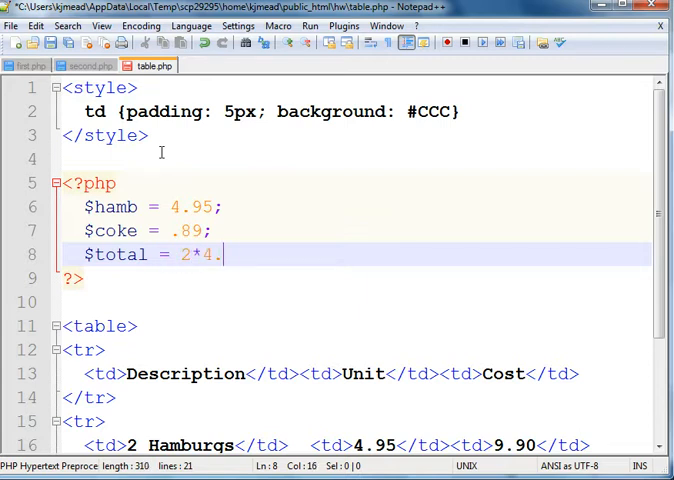
{"action": "type", "text": "95+"}
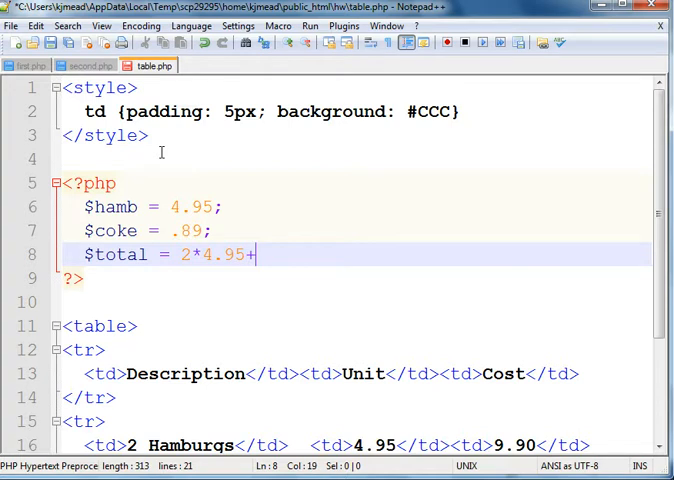
{"action": "type", "text": ".89"}
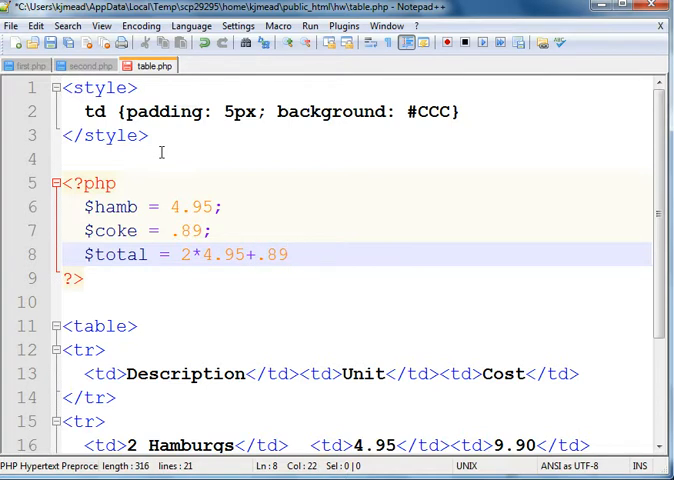
{"action": "type", "text": ";"}
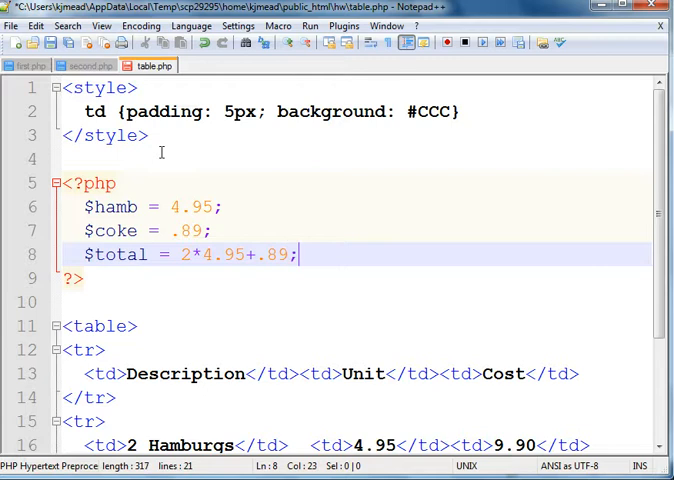
Compute $tax as .075*$total and start the next line.
{"action": "type", "text": "$"}
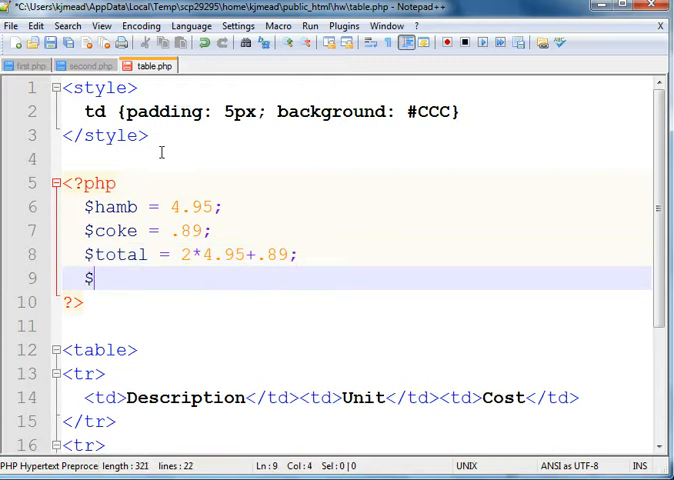
{"action": "type", "text": "tax ="}
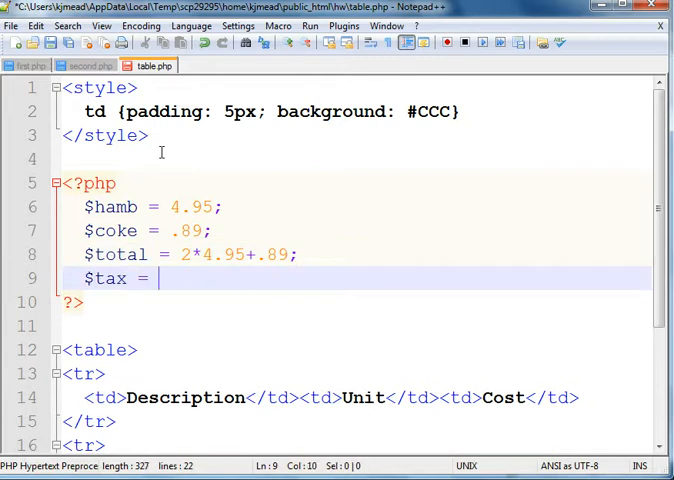
{"action": "type", "text": "."}
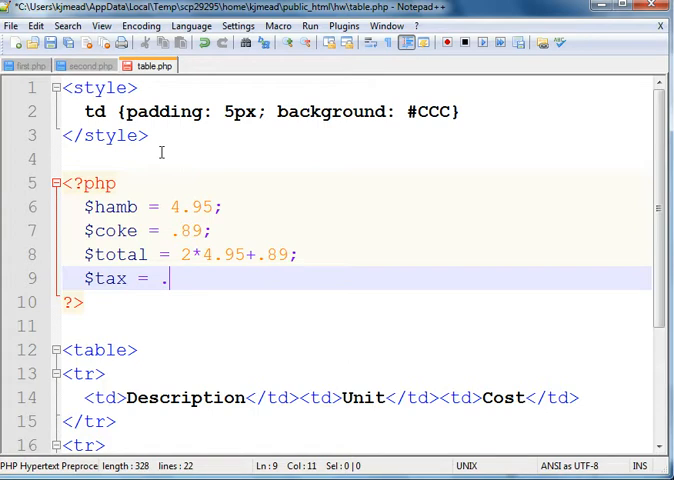
{"action": "type", "text": "07"}
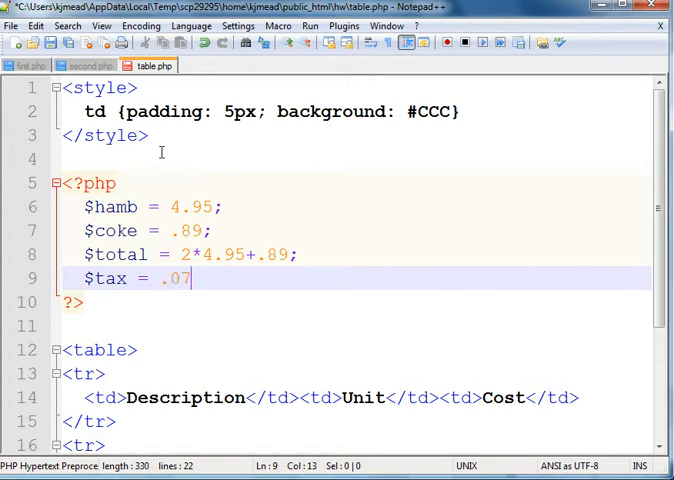
{"action": "type", "text": "5"}
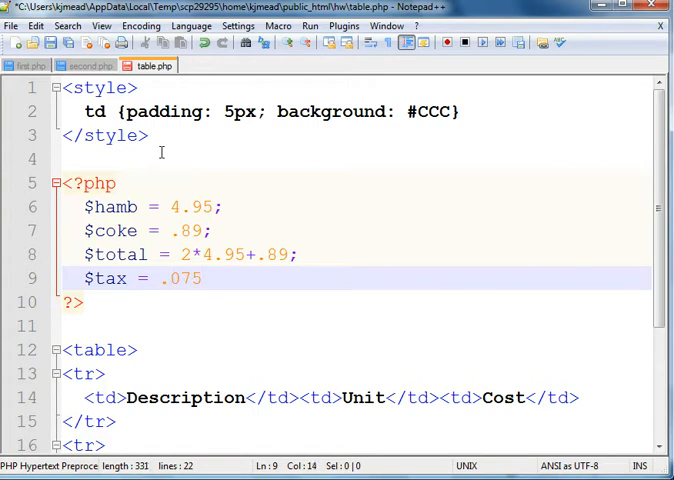
{"action": "type", "text": "*"}
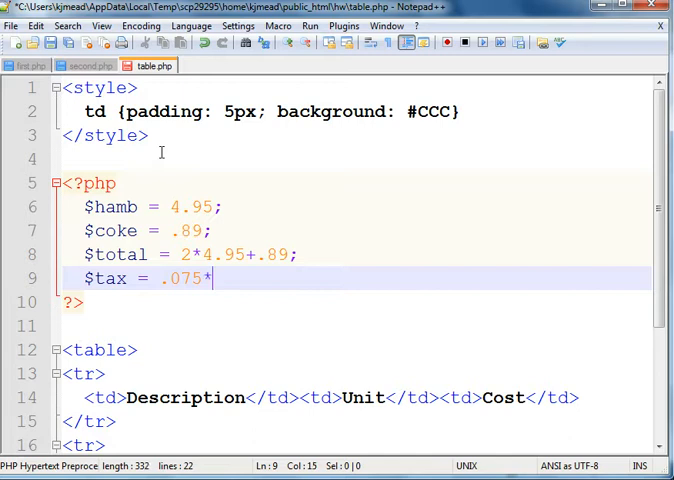
{"action": "type", "text": "$t"}
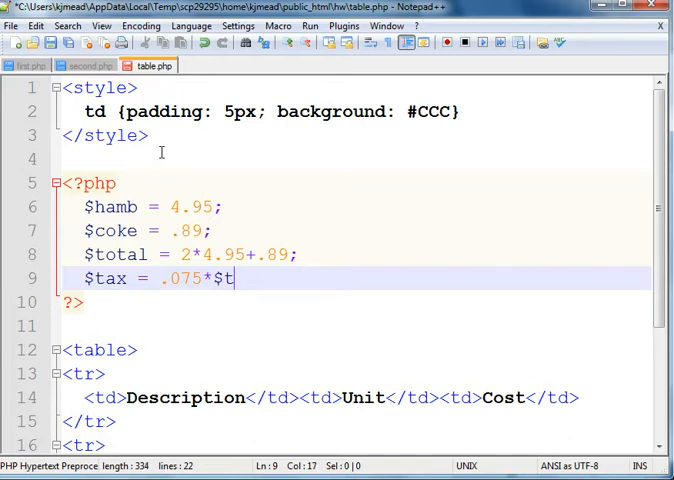
{"action": "type", "text": "otal;"}
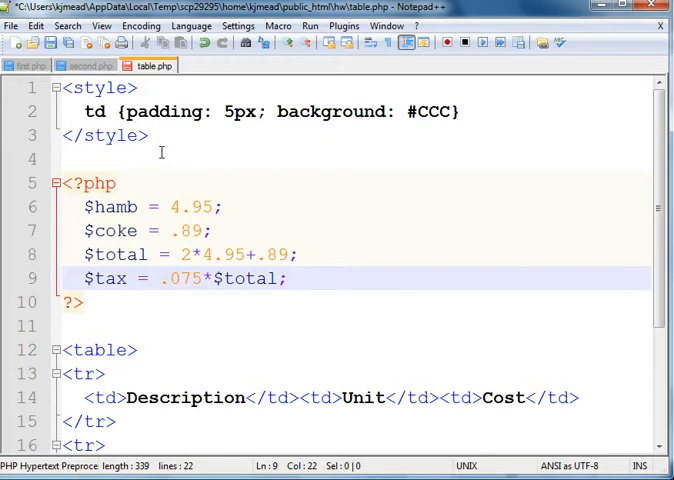
{"action": "key", "text": "Enter"}
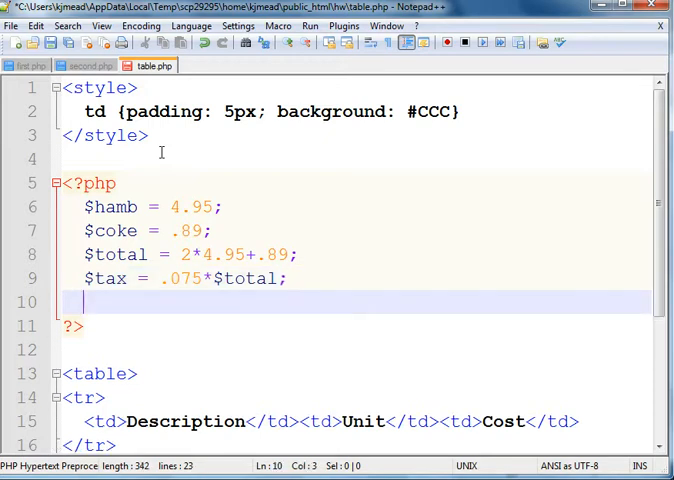
Print $tax and exit the script so the browser shows only the tax value.
{"action": "type", "text": "print $ta"}
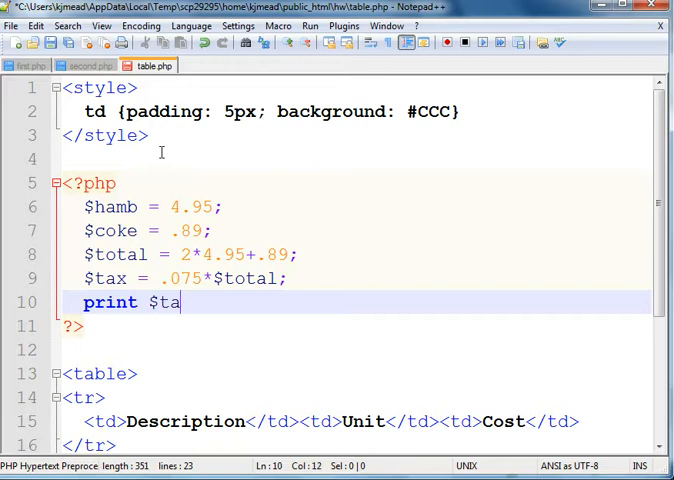
{"action": "type", "text": "x;"}
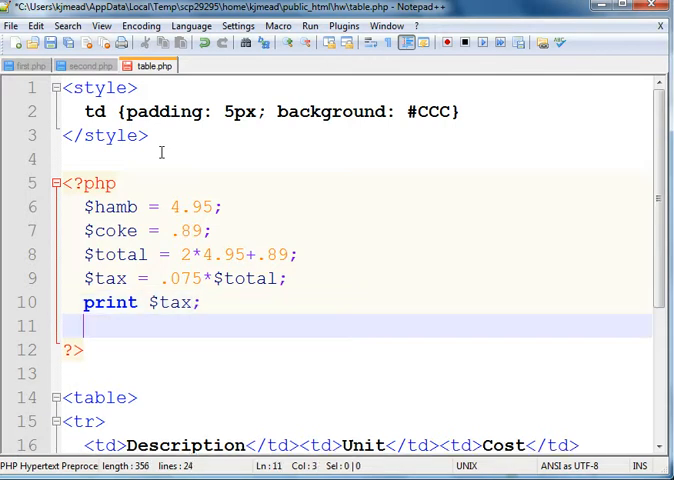
{"action": "type", "text": "exit;"}
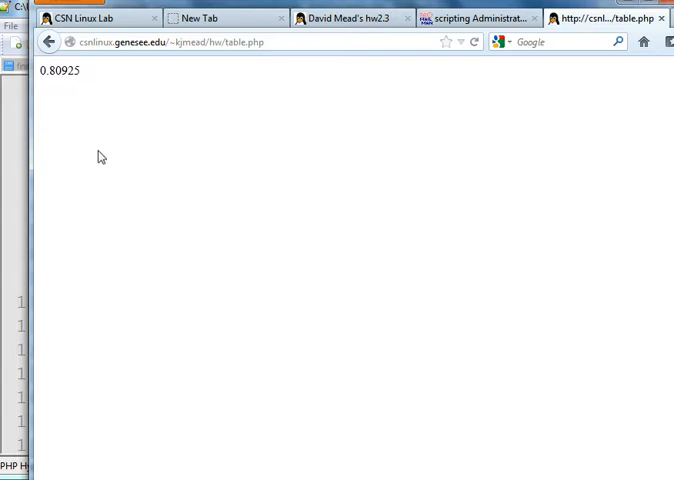
{"action": "mouse_move", "coordinate": [100, 166]}
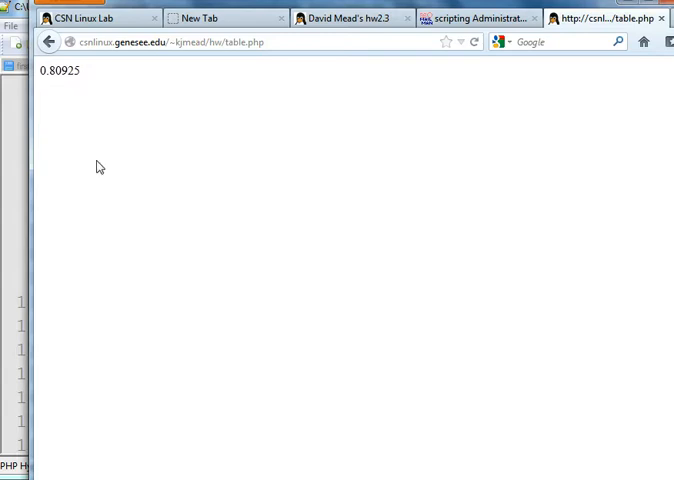
{"action": "mouse_move", "coordinate": [112, 172]}
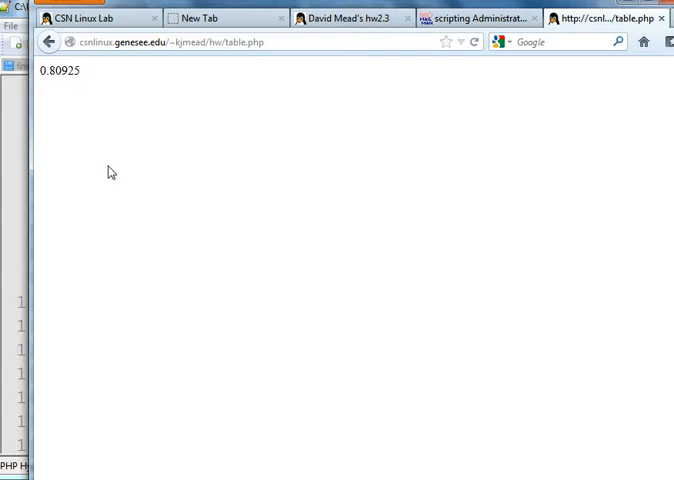
{"action": "mouse_move", "coordinate": [110, 172]}
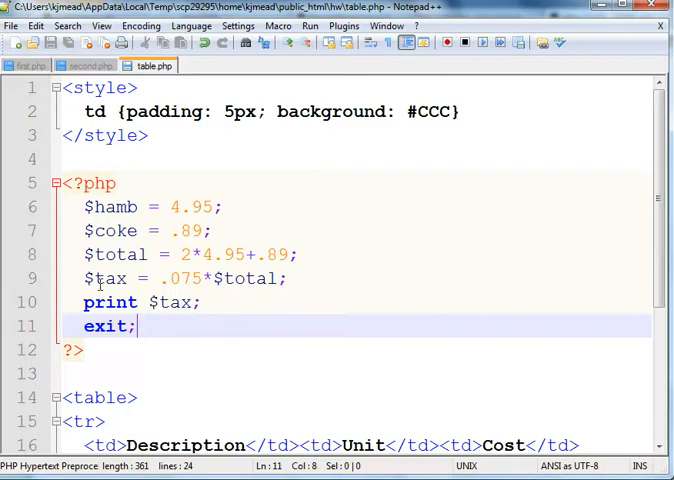
Wrap the tax expression in round(.075*$total, 2) to show two decimals.
{"action": "left_click", "coordinate": [160, 278]}
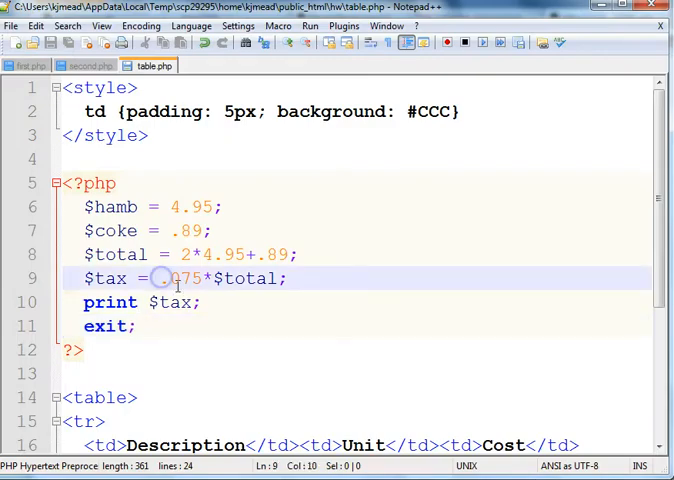
{"action": "type", "text": "roun"}
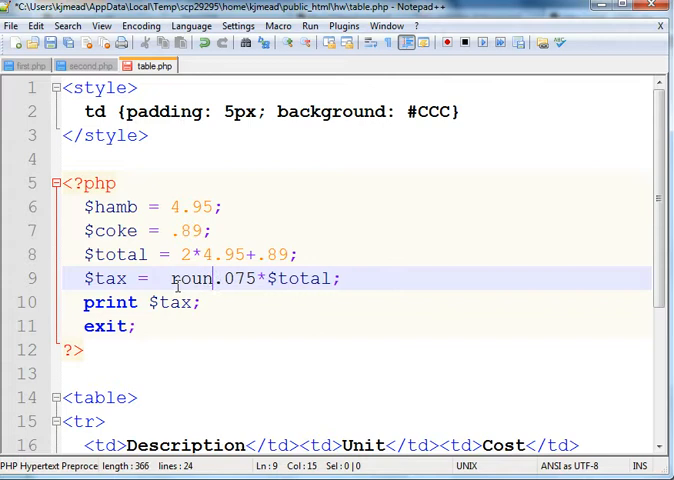
{"action": "type", "text": "("}
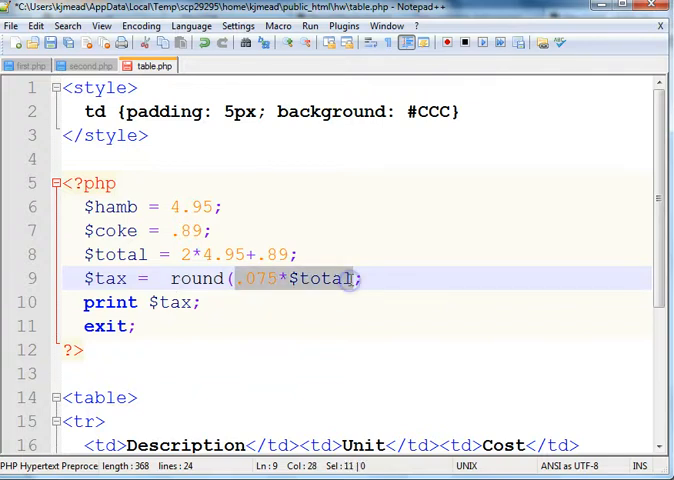
{"action": "left_click", "coordinate": [356, 278]}
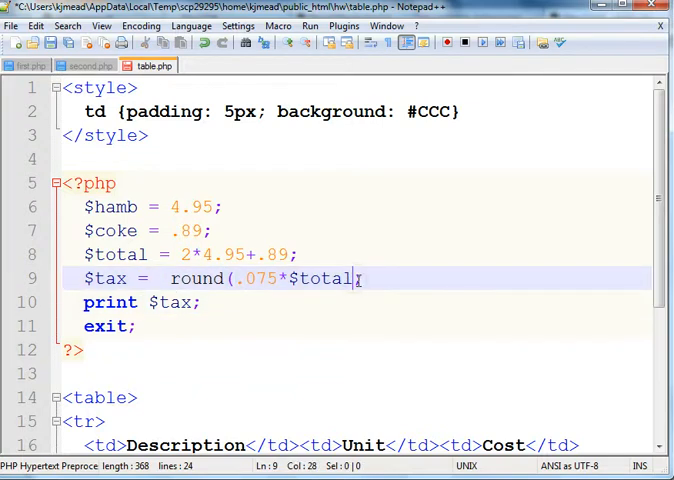
{"action": "type", "text": ")"}
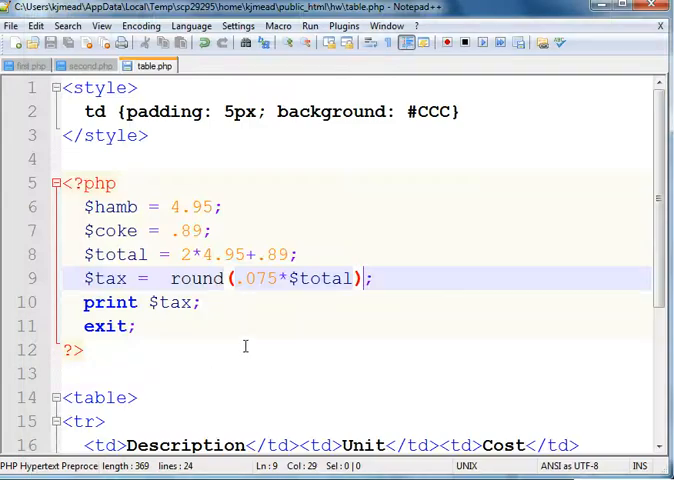
{"action": "type", "text": "a"}
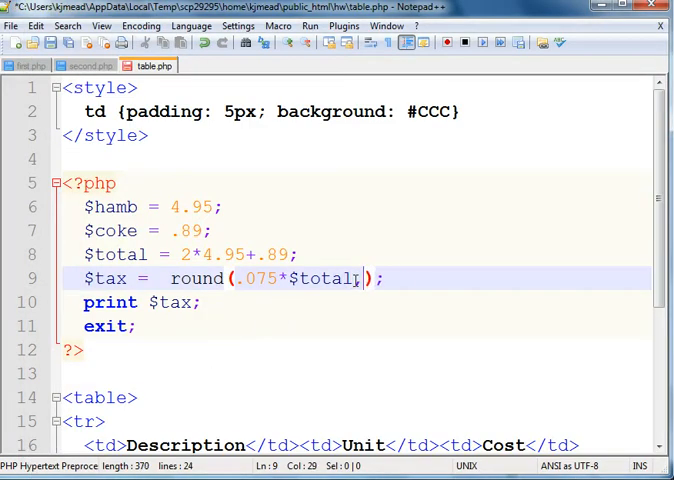
{"action": "type", "text": ", 2"}
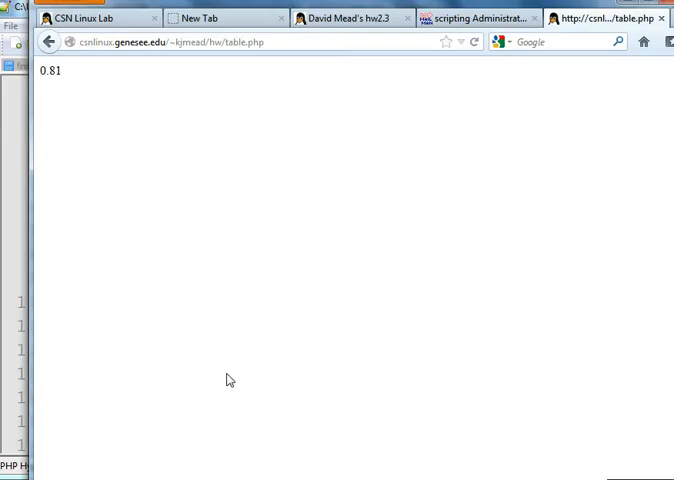
{"action": "mouse_move", "coordinate": [242, 392]}
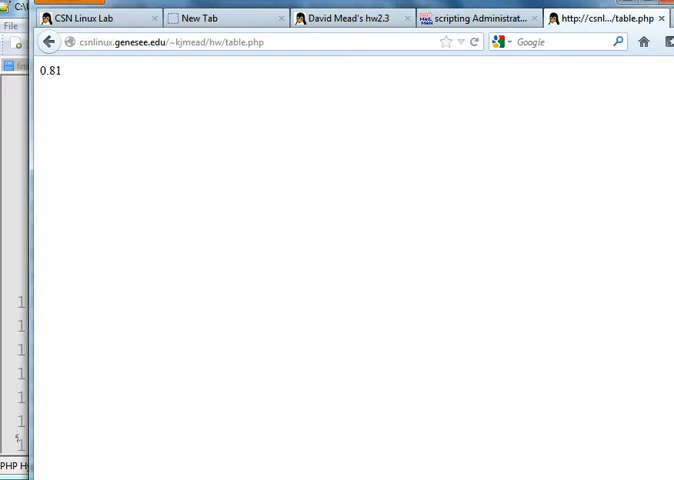
{"action": "mouse_move", "coordinate": [196, 416]}
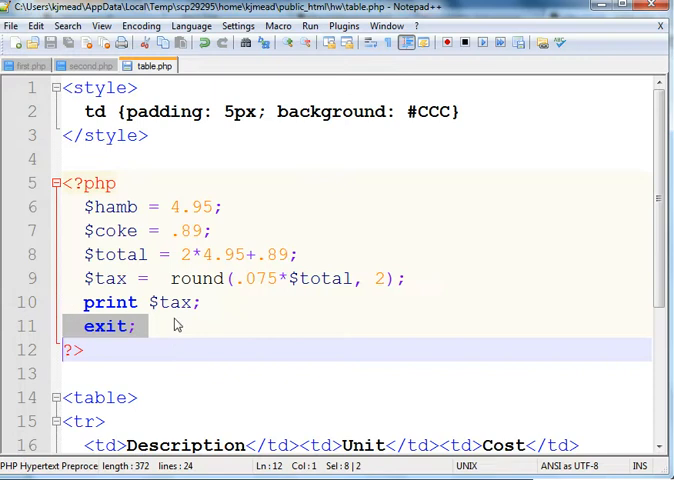
Comment out the print $tax and exit lines with // in table.php.
{"action": "left_click", "coordinate": [204, 302]}
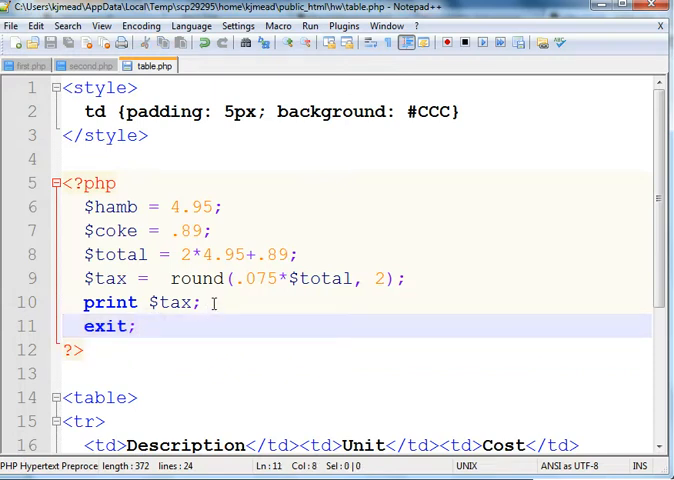
{"action": "left_click", "coordinate": [100, 302]}
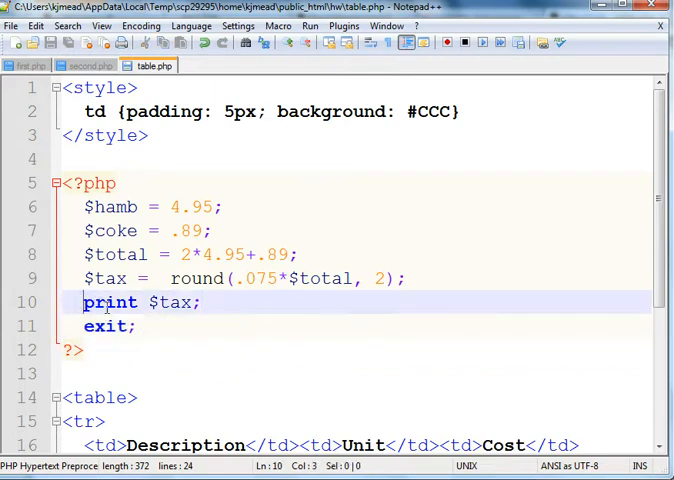
{"action": "type", "text": "//"}
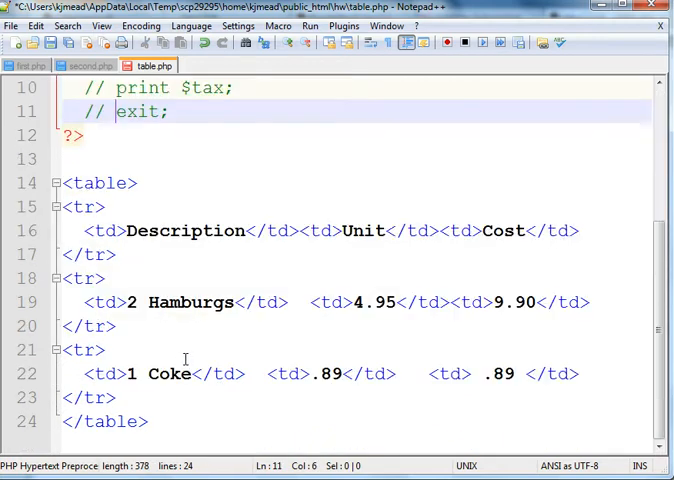
{"action": "scroll", "scroll_direction": "up", "scroll_amount": 3}
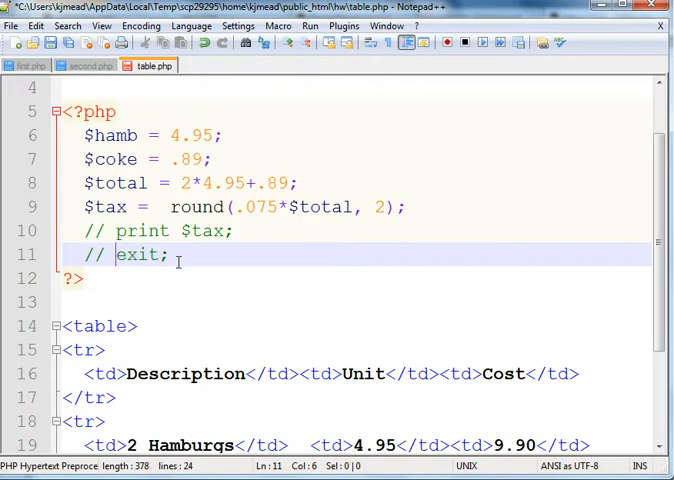
{"action": "scroll", "scroll_direction": "down", "scroll_amount": 3}
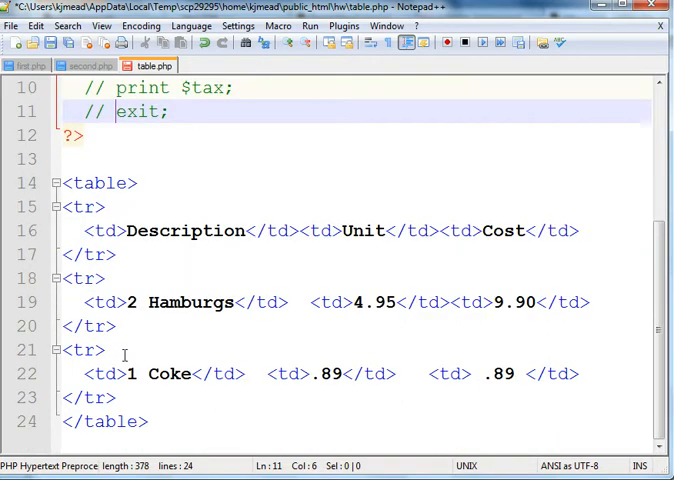
{"action": "mouse_move", "coordinate": [344, 320]}
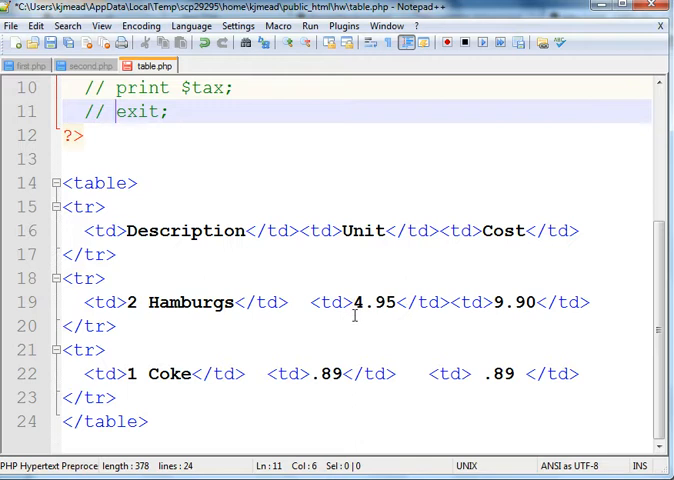
Select the hardcoded hamburger unit price 4.95 in the Hamburgs table row.
{"action": "left_click", "coordinate": [348, 302]}
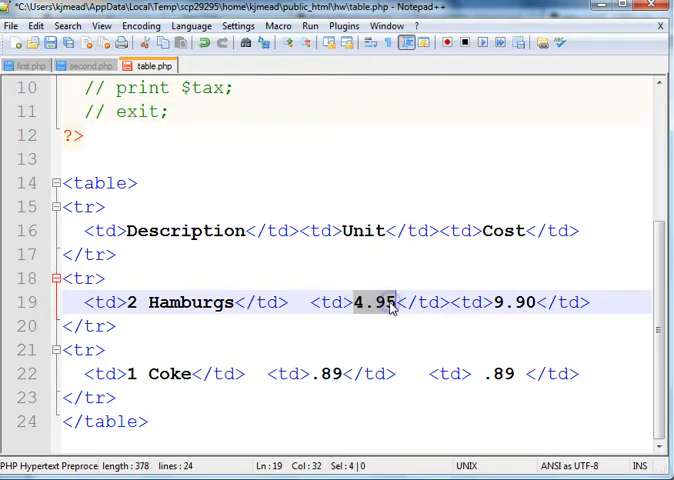
{"action": "left_click", "coordinate": [366, 302]}
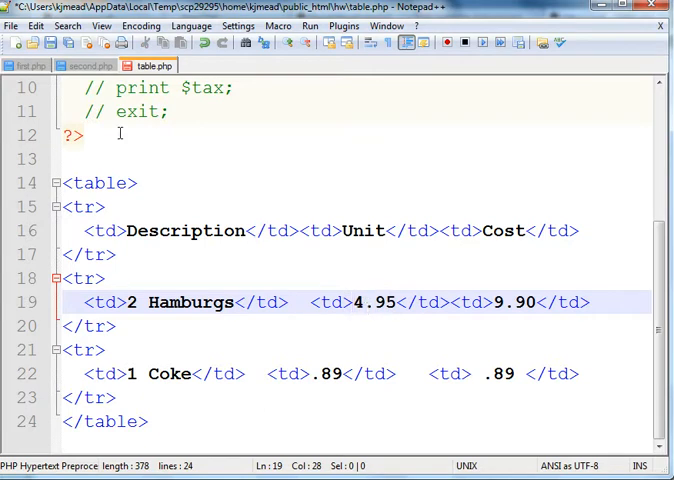
{"action": "scroll", "scroll_direction": "up", "scroll_amount": 3}
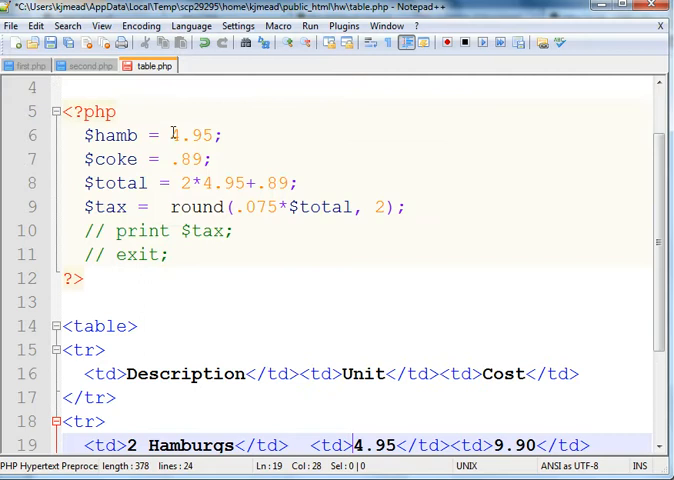
{"action": "scroll", "scroll_direction": "down", "scroll_amount": 3}
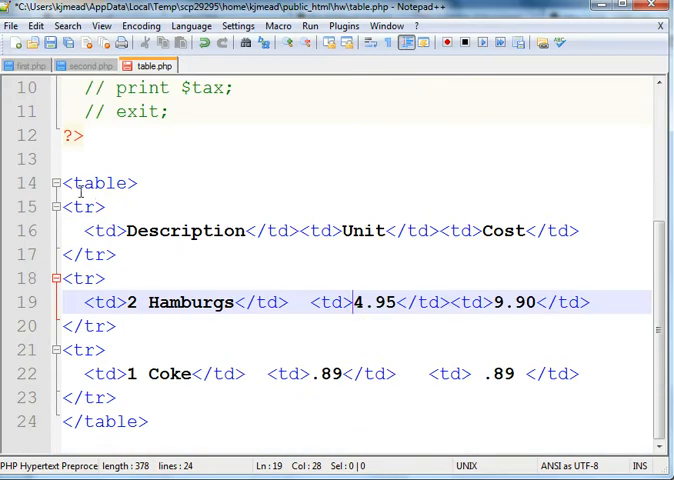
{"action": "left_click", "coordinate": [76, 112]}
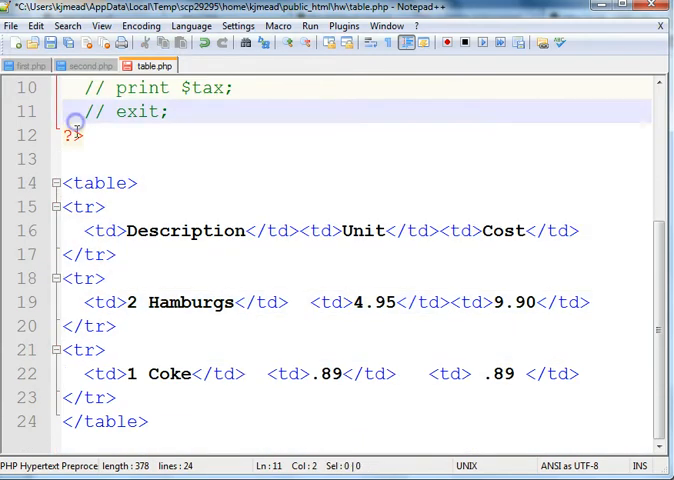
{"action": "left_click", "coordinate": [104, 278]}
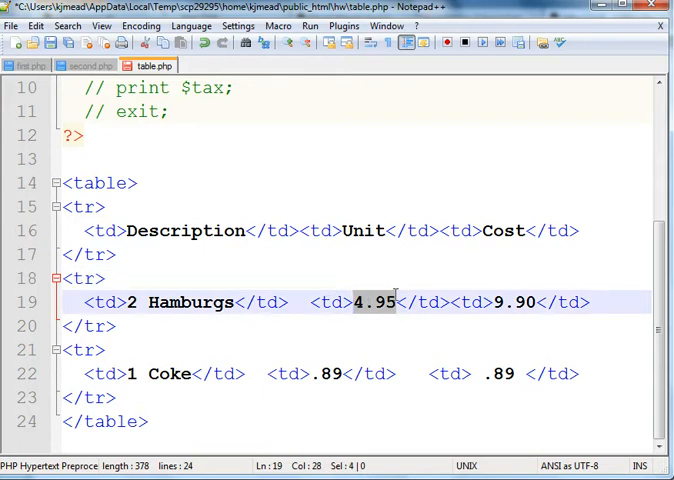
Replace the 4.95 unit cell with the quick-print <?=$hamb?>.
{"action": "type", "text": "<?"}
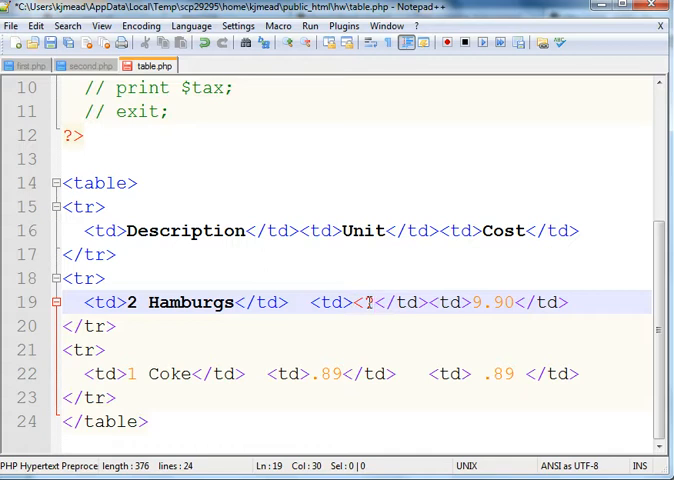
{"action": "type", "text": "9"}
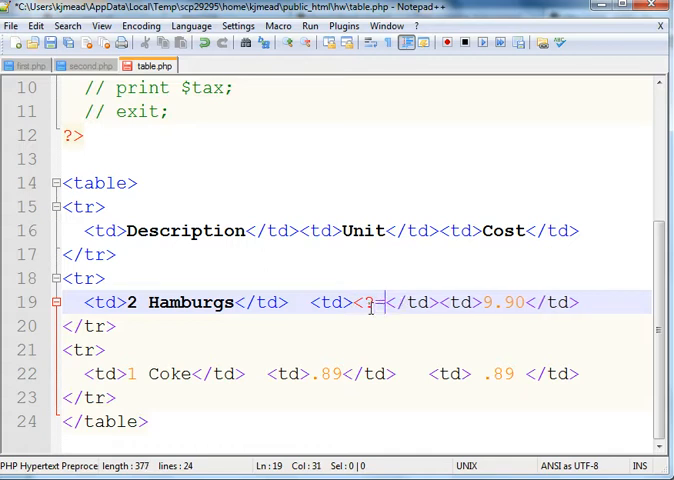
{"action": "type", "text": "$hamb"}
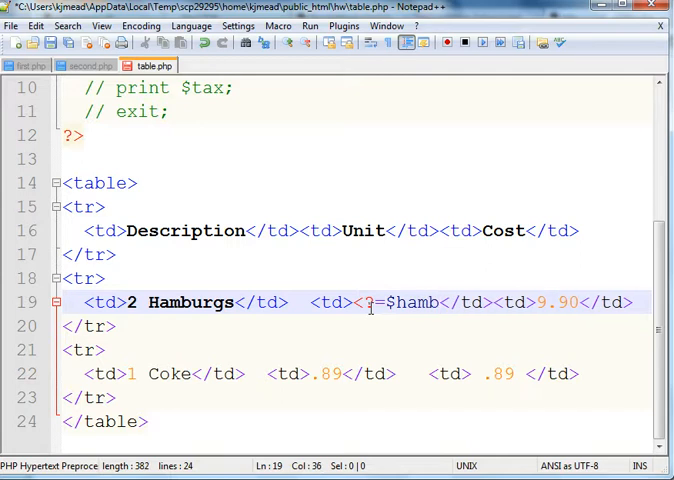
{"action": "type", "text": "?>"}
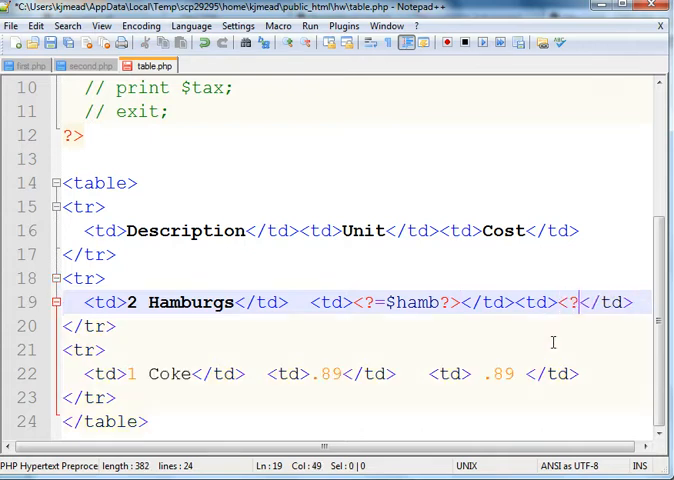
Replace the 9.90 cost cell with <?=2*$hamb?> and remove the leftover 9.90.
{"action": "type", "text": "=2"}
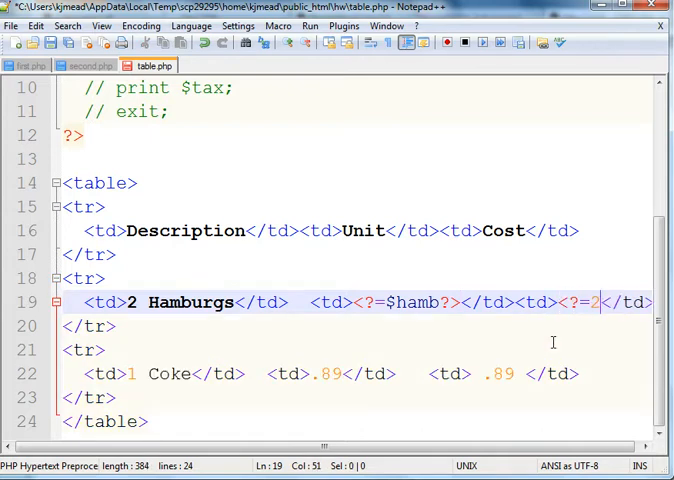
{"action": "type", "text": "*ham"}
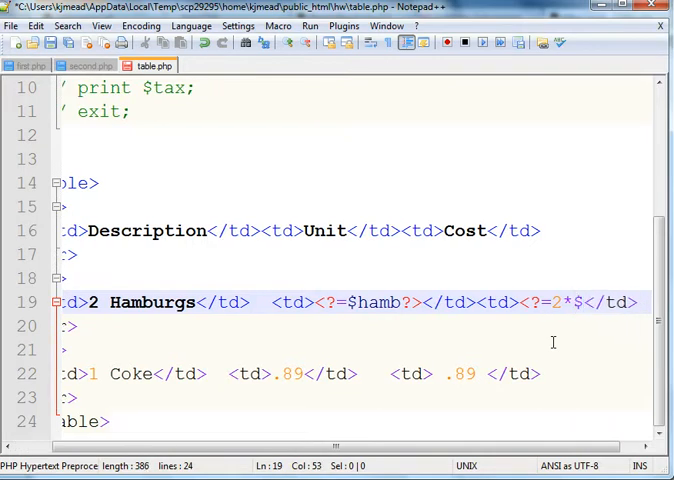
{"action": "type", "text": "hamb"}
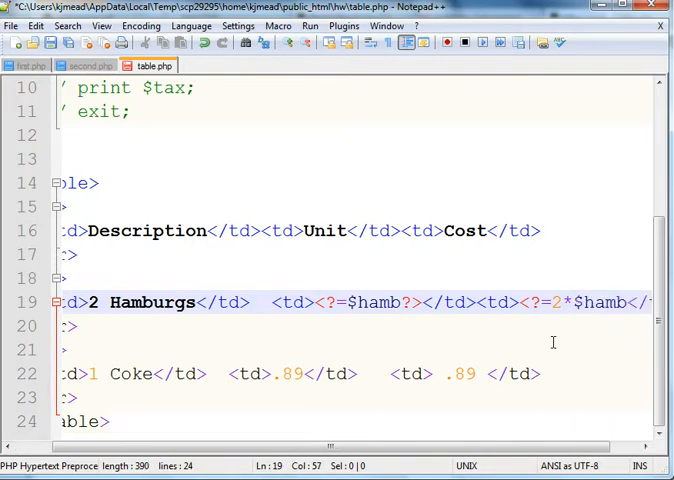
{"action": "type", "text": "?>"}
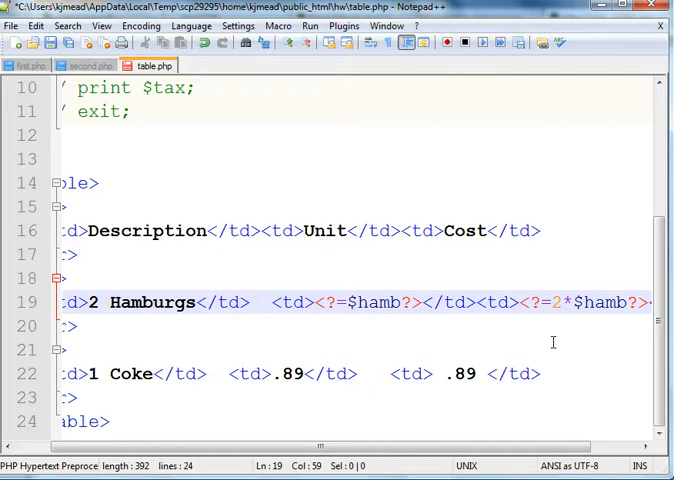
{"action": "left_click_drag", "start_coordinate": [340, 444], "coordinate": [464, 444]}
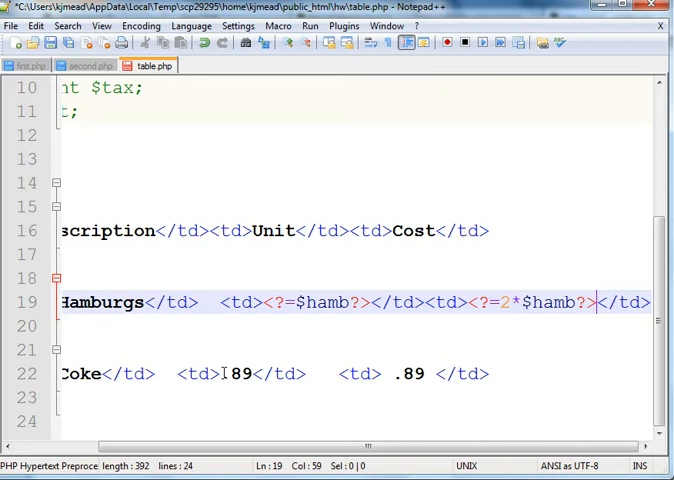
Replace the Coke unit price .89 with <?=$coke?>.
{"action": "double_click", "coordinate": [234, 372]}
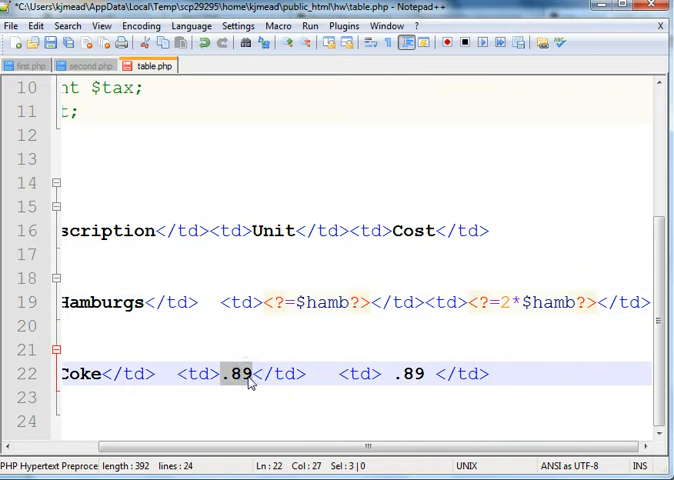
{"action": "type", "text": "<?="}
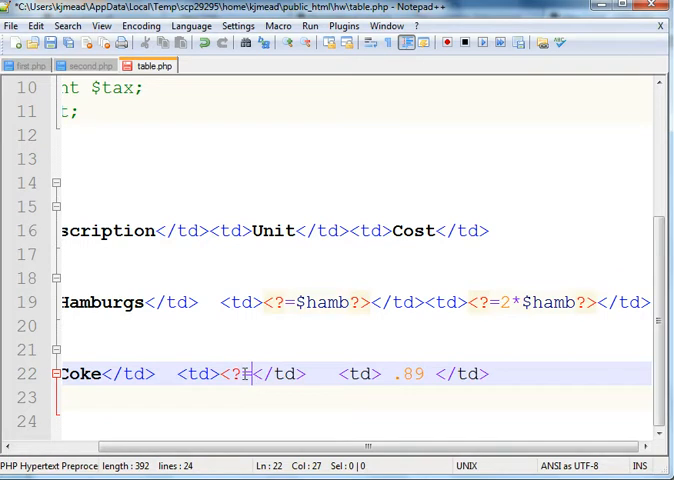
{"action": "type", "text": "$coke?>"}
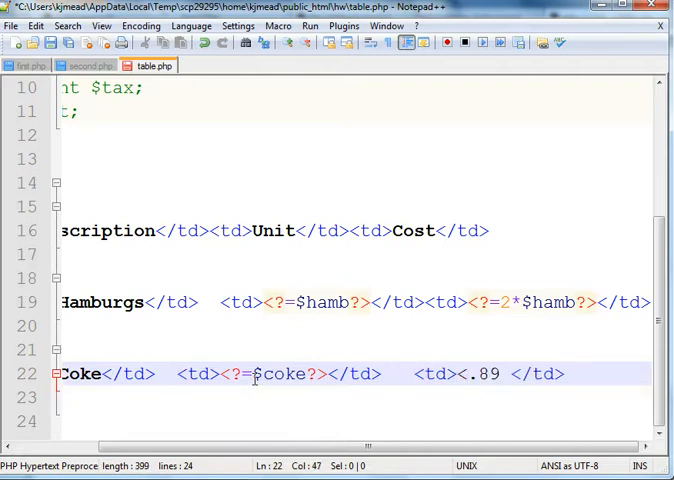
{"action": "type", "text": "?=\"Thi"}
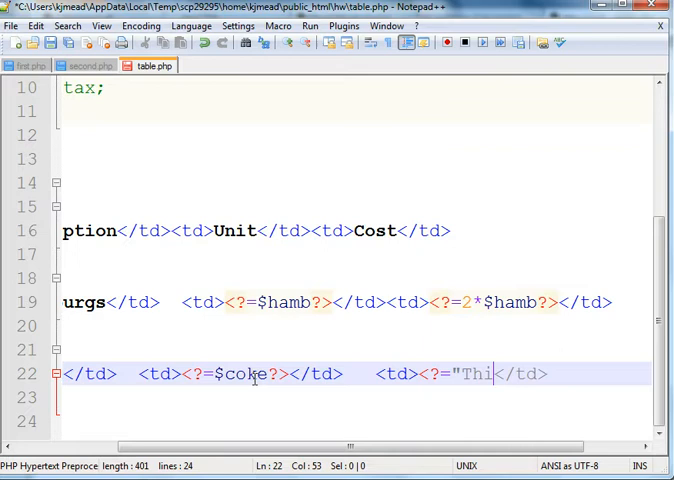
Replace the Coke cost .89 with <?=1*$coke?>.
{"action": "key", "text": "BackSpace"}
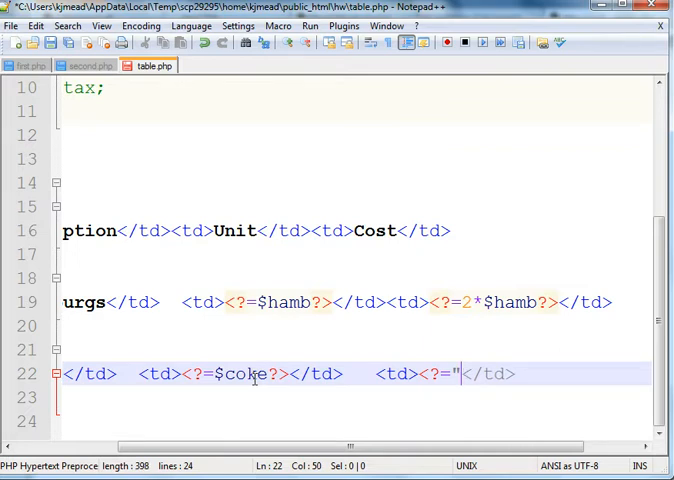
{"action": "type", "text": "1"}
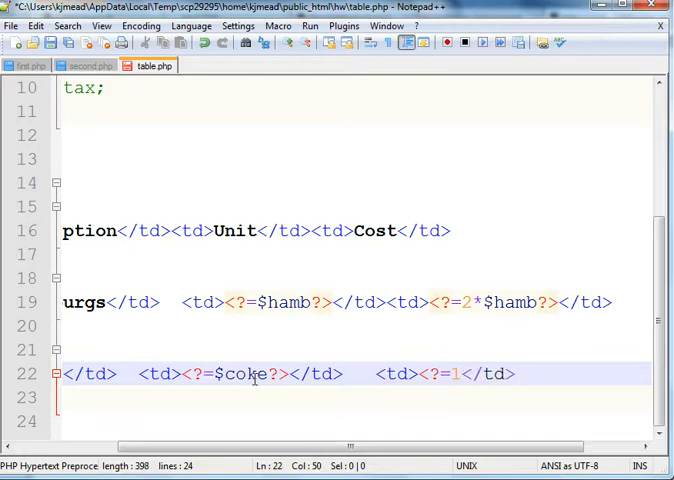
{"action": "type", "text": "*$coke"}
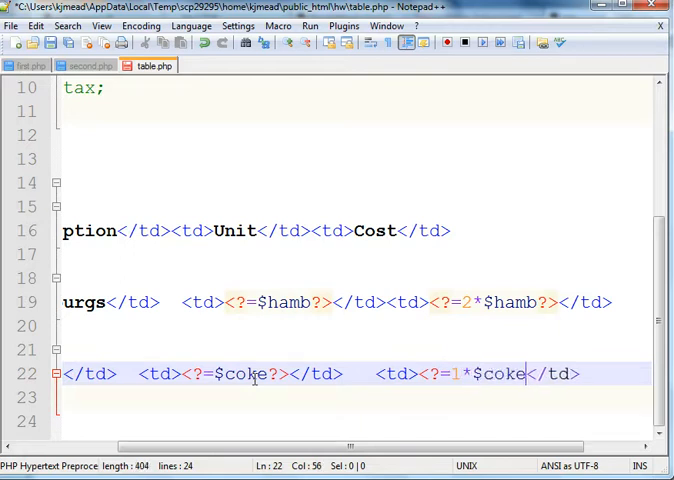
{"action": "type", "text": "?>"}
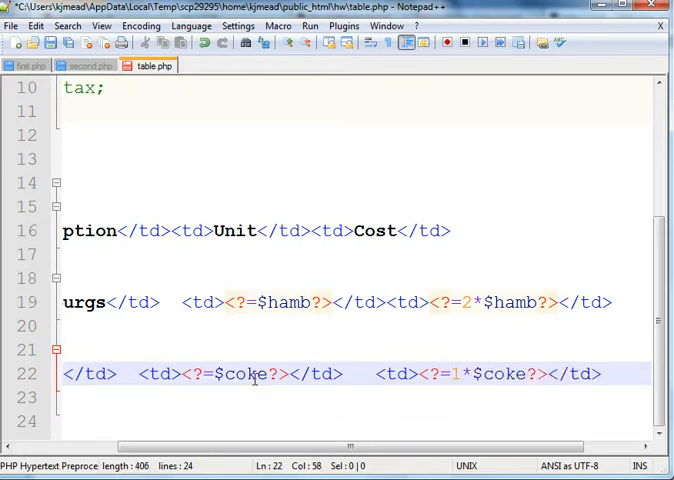
{"action": "scroll", "scroll_direction": "left", "scroll_amount": 3}
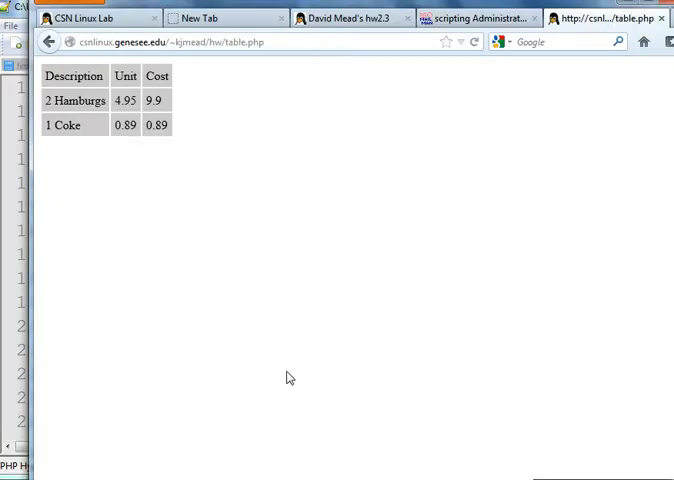
Highlight the rendered 9.9 hamburger cost in Firefox, view the hw listing, and return to table.php.
{"action": "double_click", "coordinate": [156, 100]}
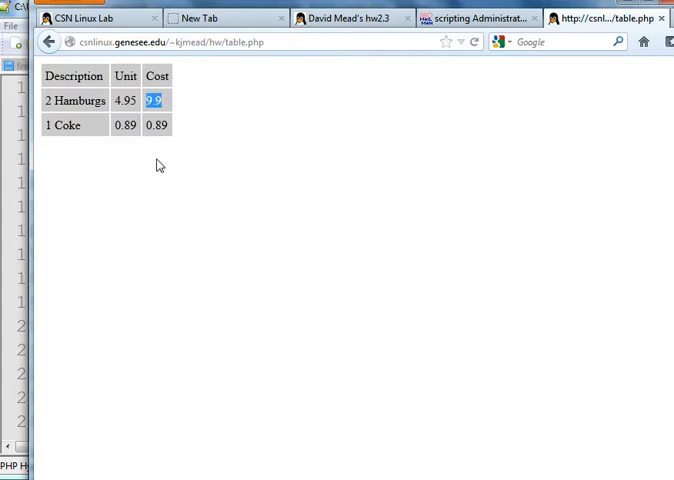
{"action": "mouse_move", "coordinate": [156, 178]}
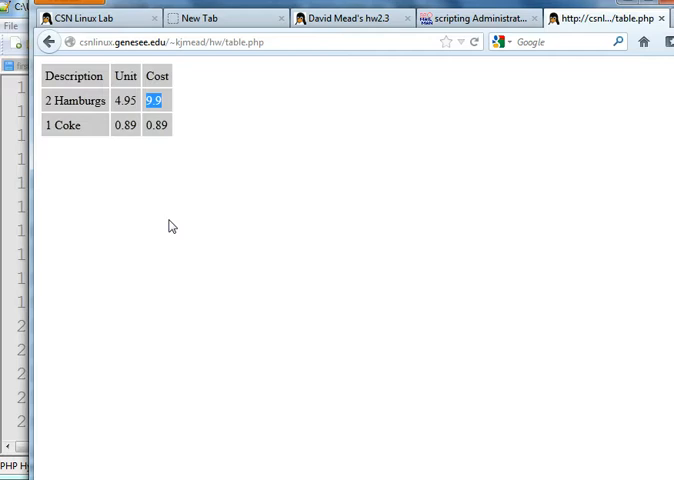
{"action": "left_click", "coordinate": [46, 42]}
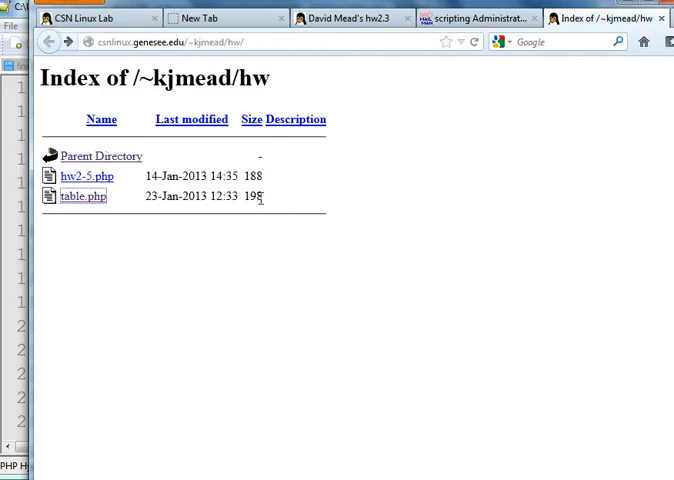
{"action": "left_click", "coordinate": [80, 196]}
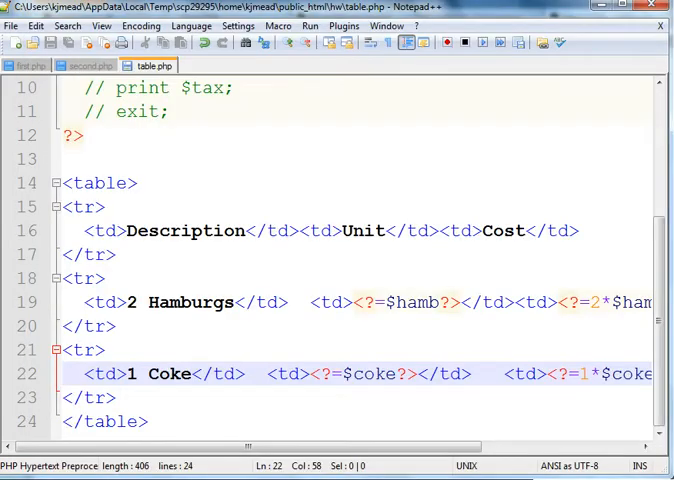
Change $hamb from 4.95 to 3.25 in the PHP block.
{"action": "scroll", "scroll_direction": "up", "scroll_amount": 3}
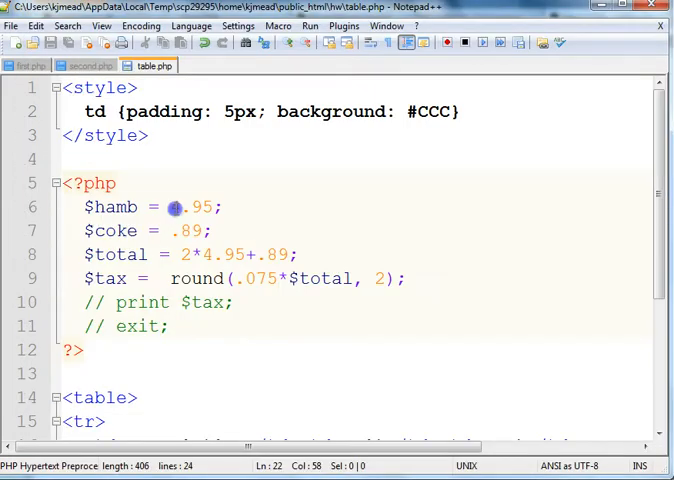
{"action": "double_click", "coordinate": [200, 208]}
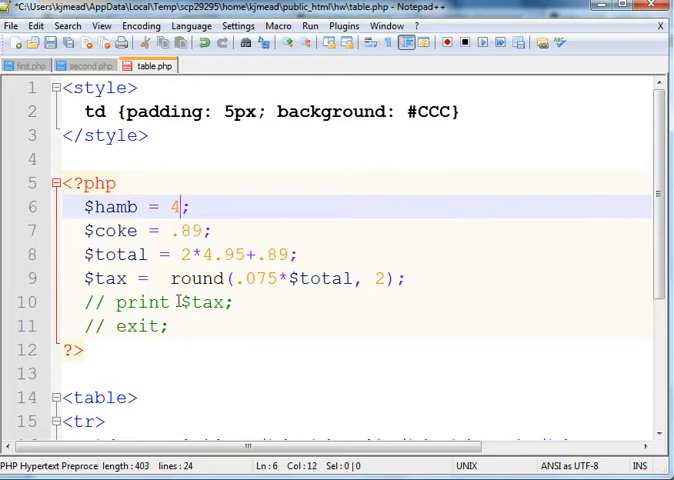
{"action": "type", "text": "3.25"}
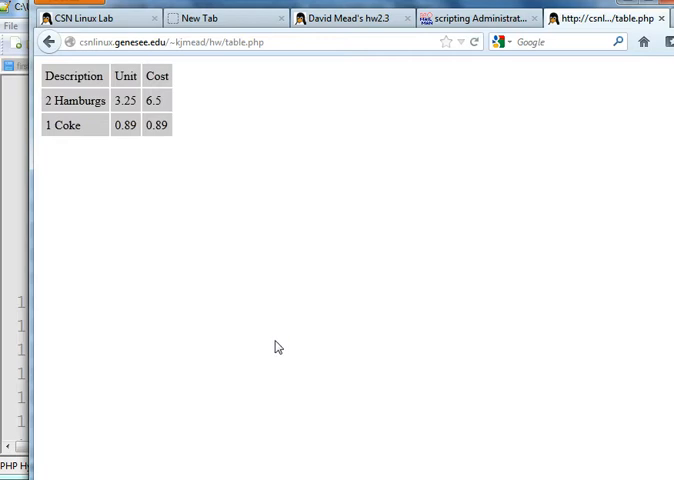
{"action": "mouse_move", "coordinate": [278, 394]}
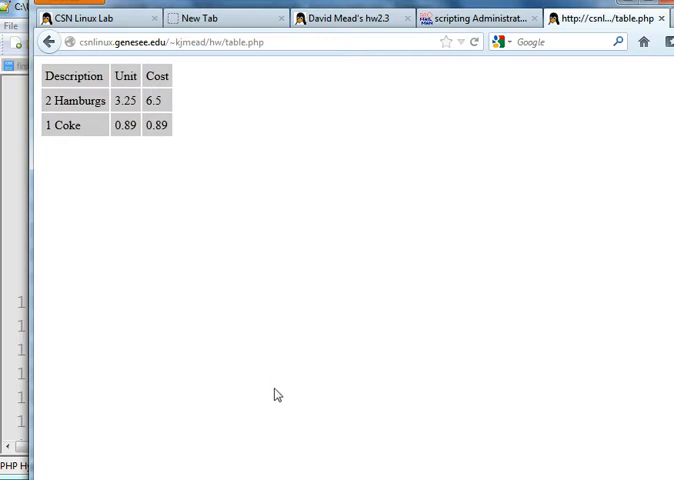